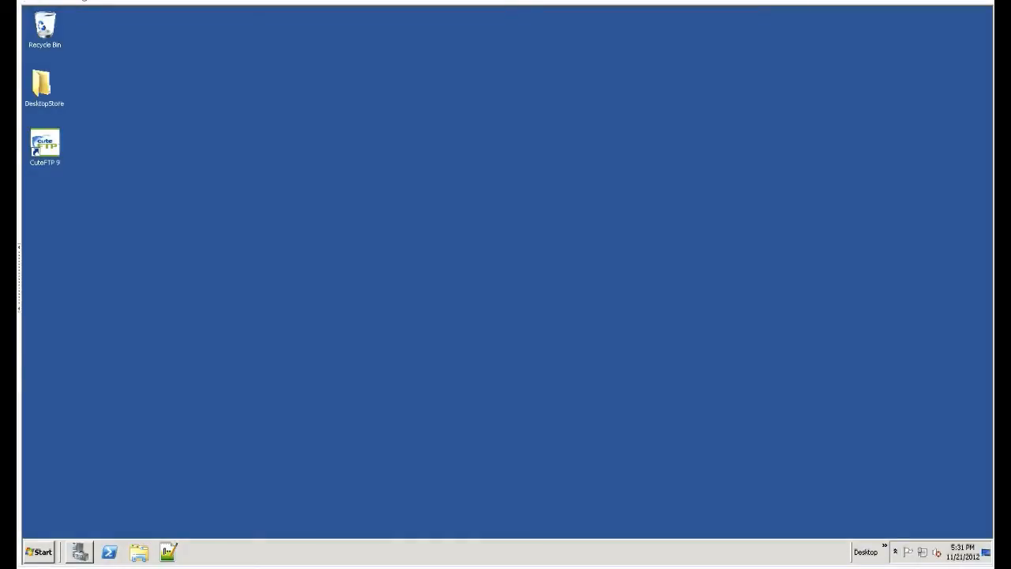
- Launch CuteFTP 9 from the desktop and close the Tip of the Day
double_click(45, 146)
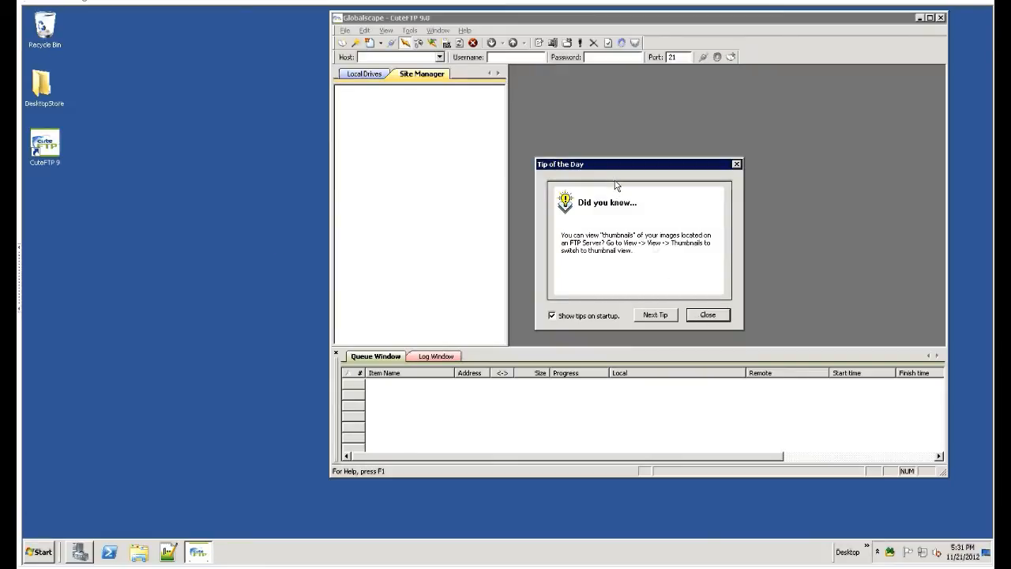
mouse_move(708, 315)
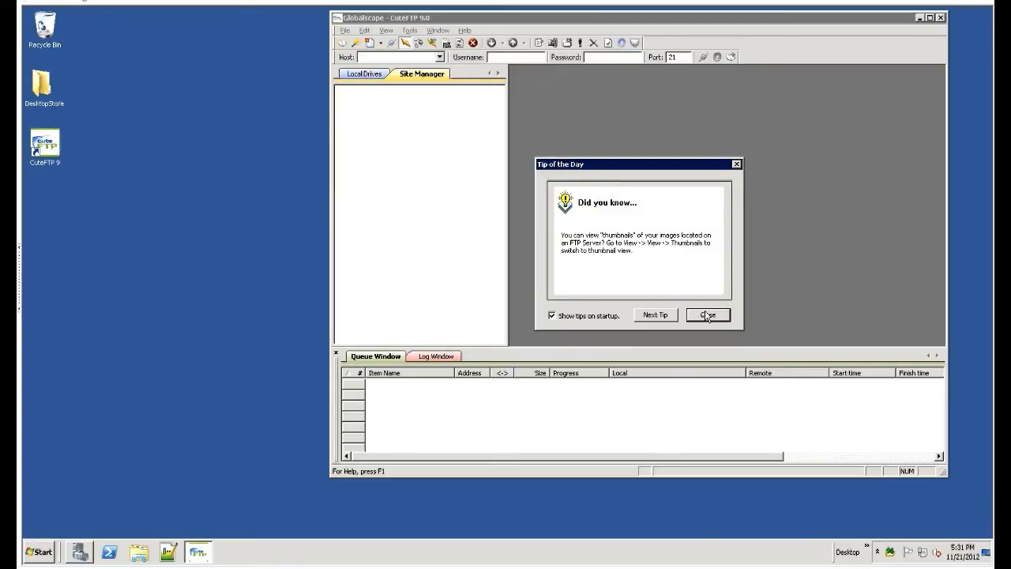
left_click(707, 314)
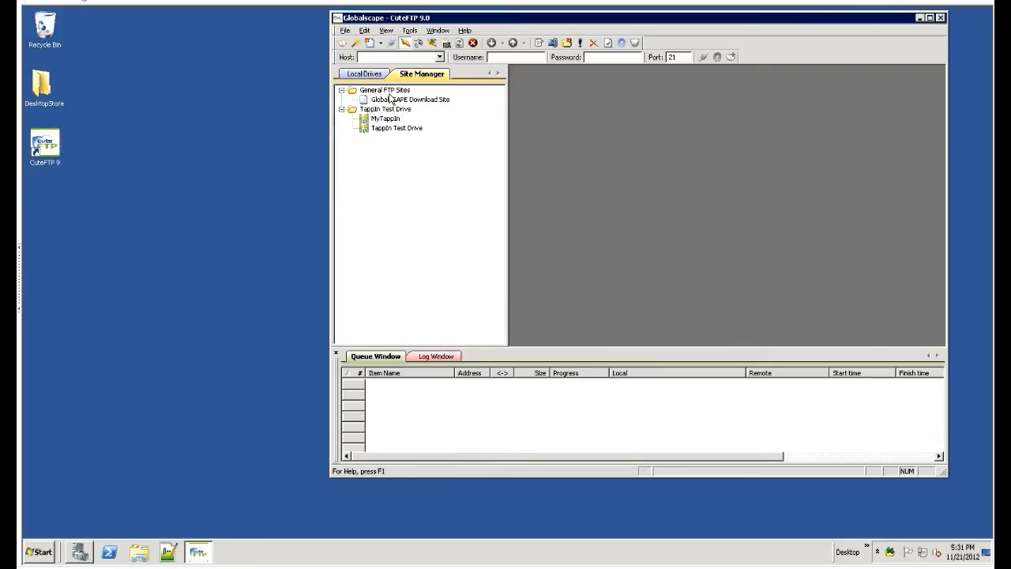
right_click(384, 90)
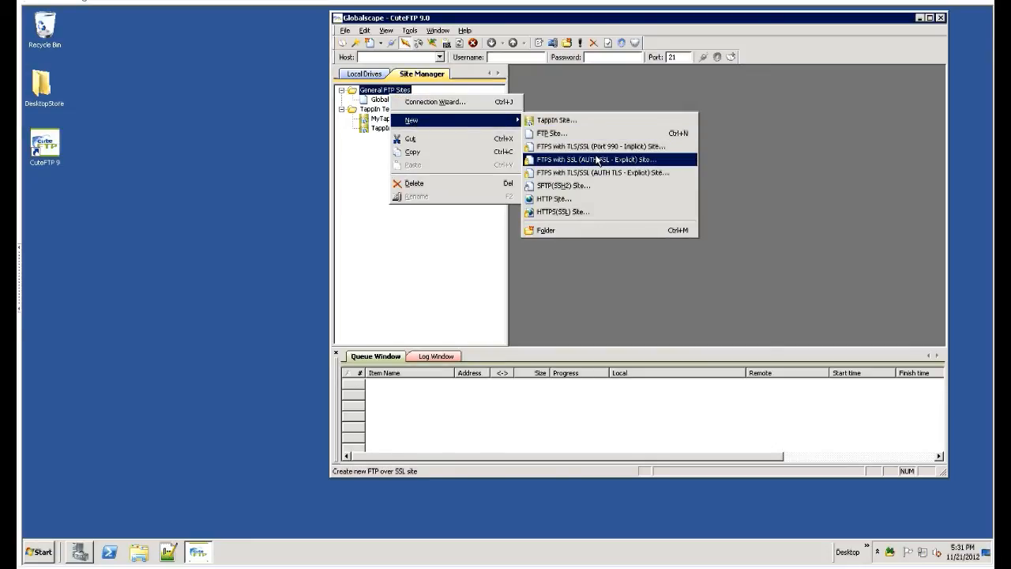
mouse_move(581, 134)
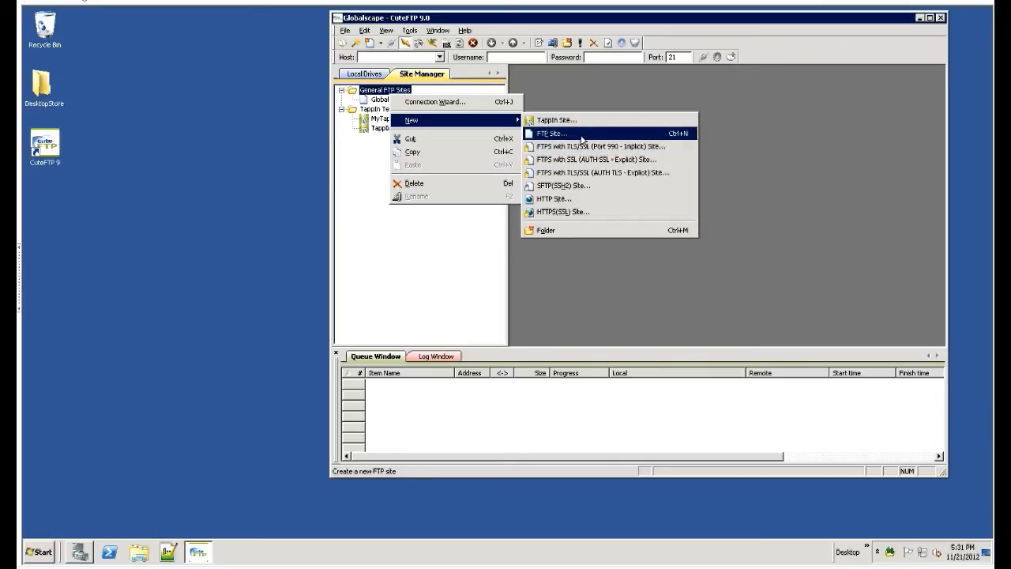
mouse_move(576, 185)
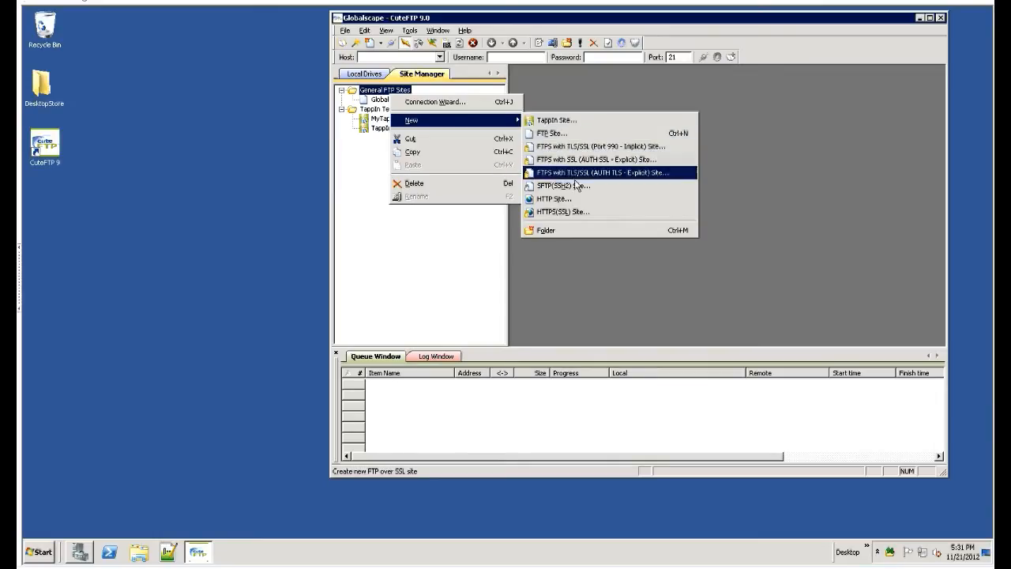
mouse_move(572, 190)
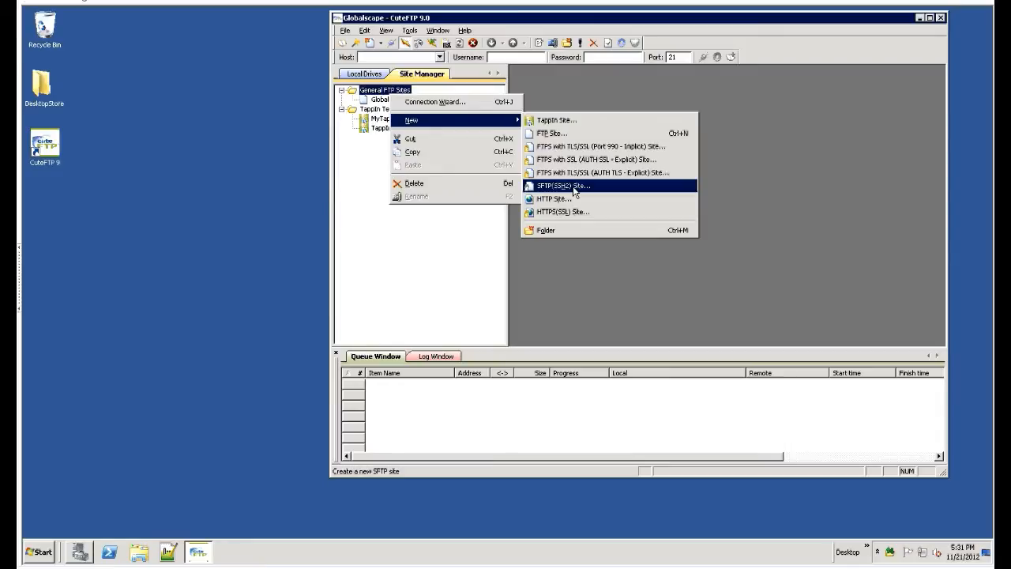
mouse_move(554, 198)
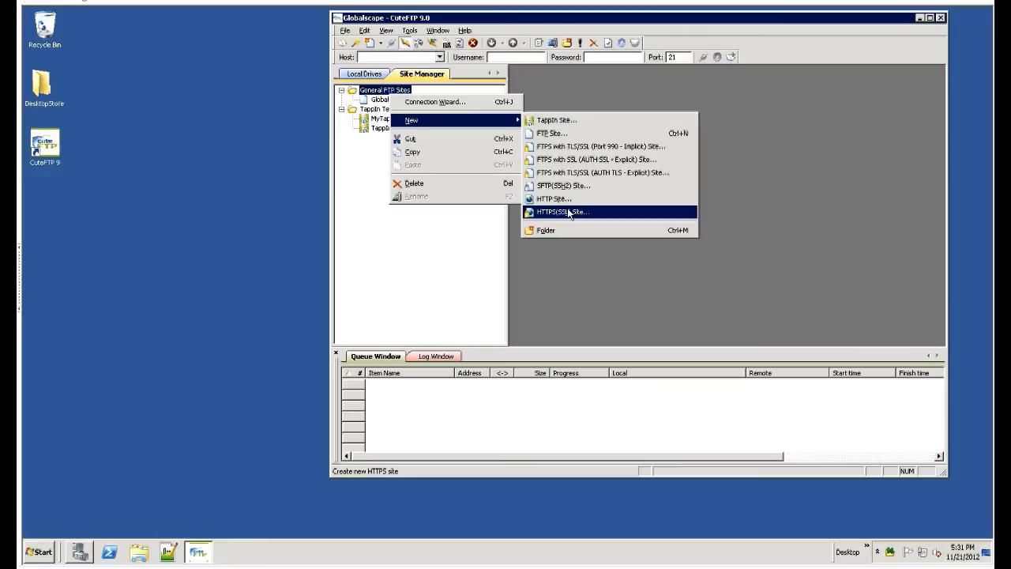
mouse_move(569, 197)
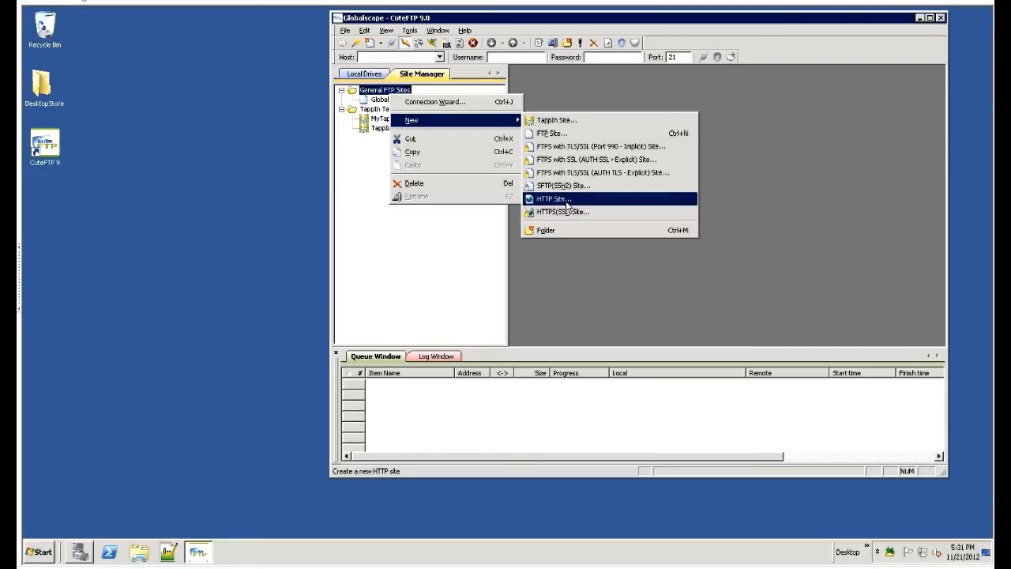
mouse_move(468, 235)
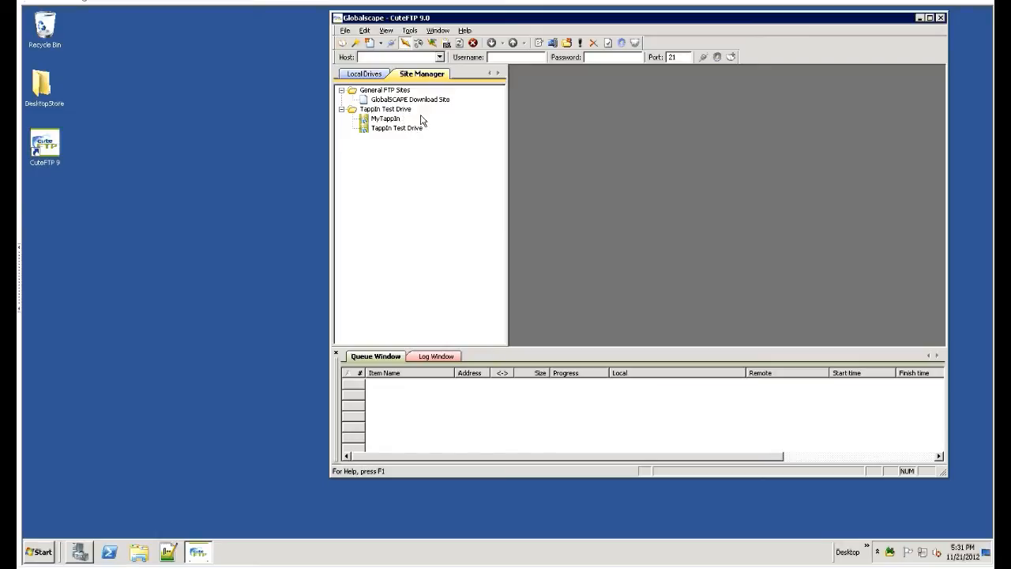
- Connect to MyTappIn under TappIn Test Drive and open the Demo_EFT_Server folder
left_click(389, 107)
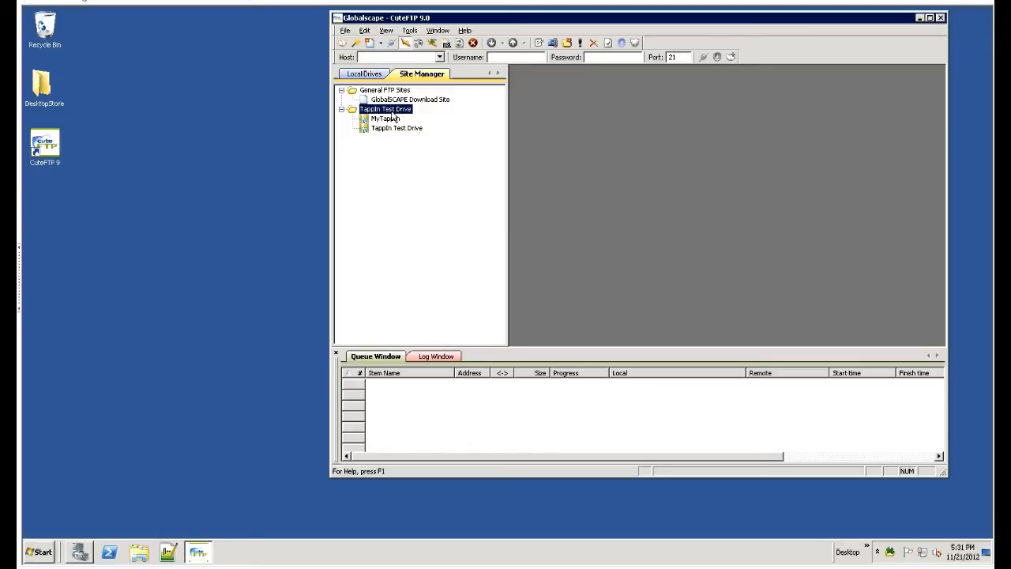
left_click(382, 118)
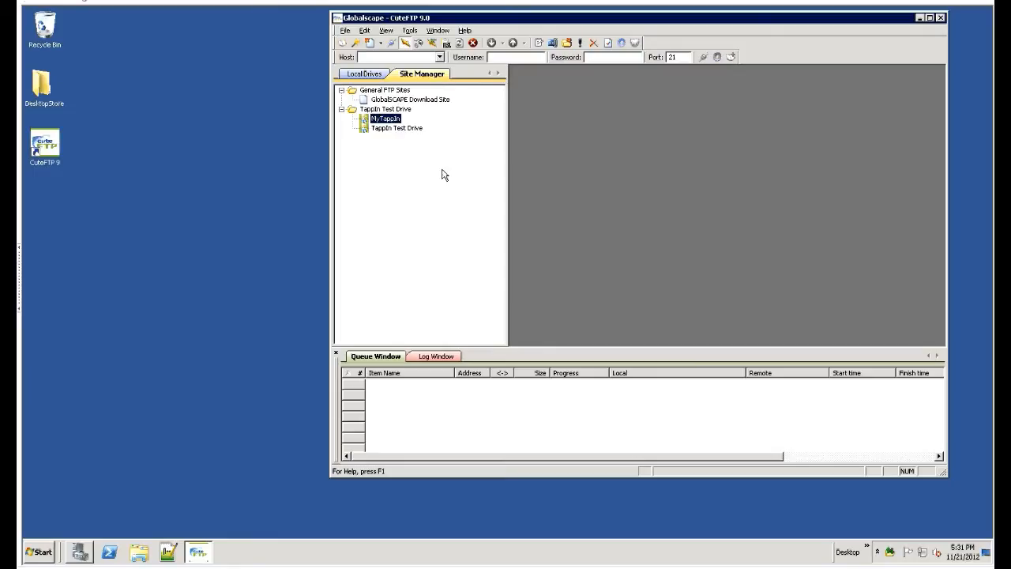
mouse_move(511, 171)
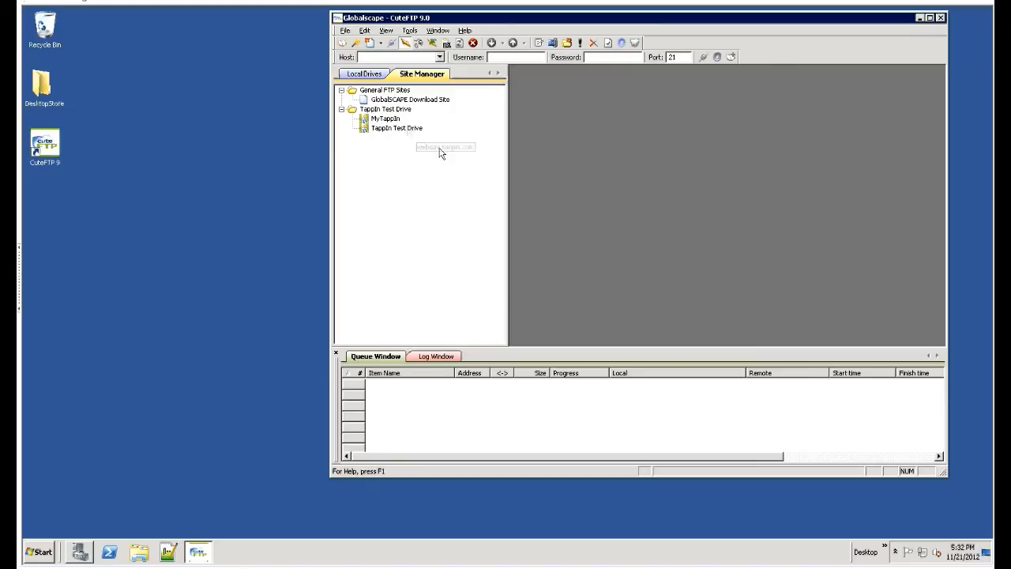
double_click(387, 119)
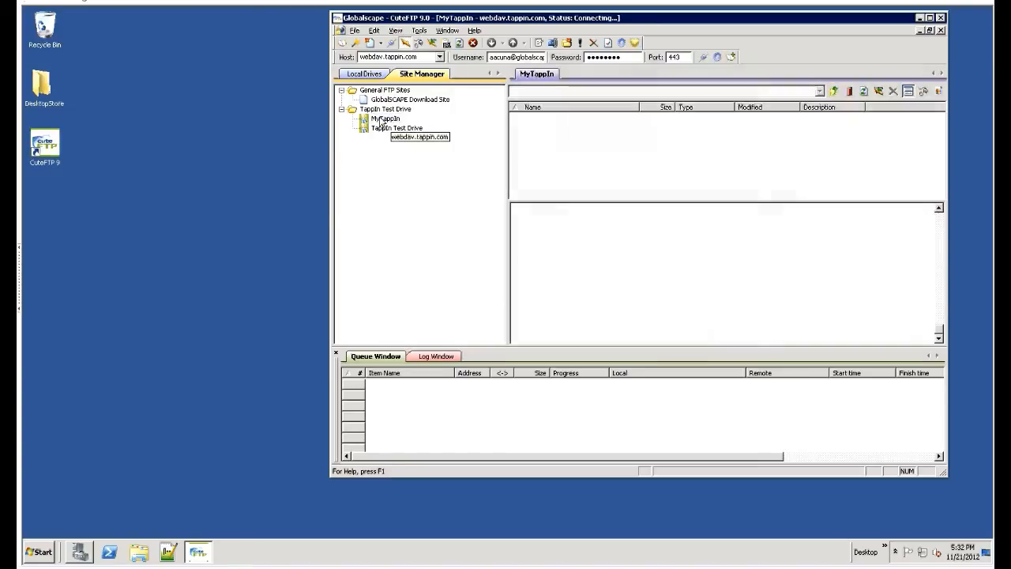
left_click(362, 73)
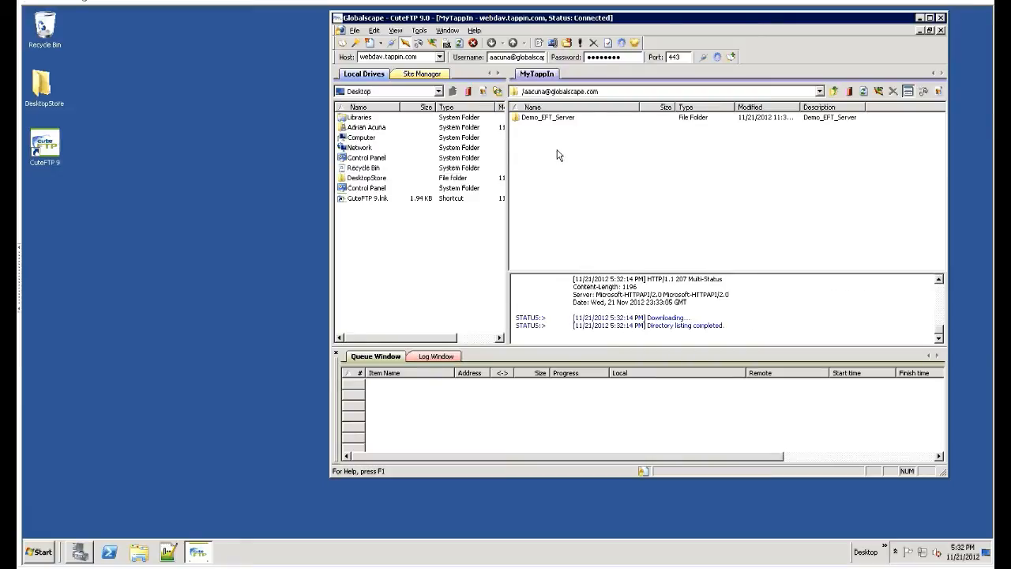
left_click(556, 124)
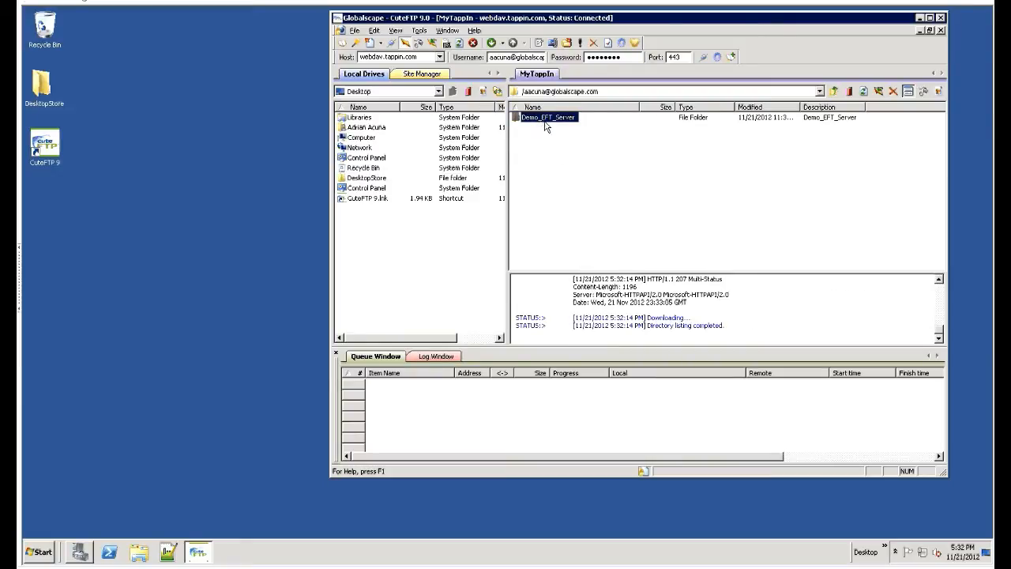
double_click(541, 116)
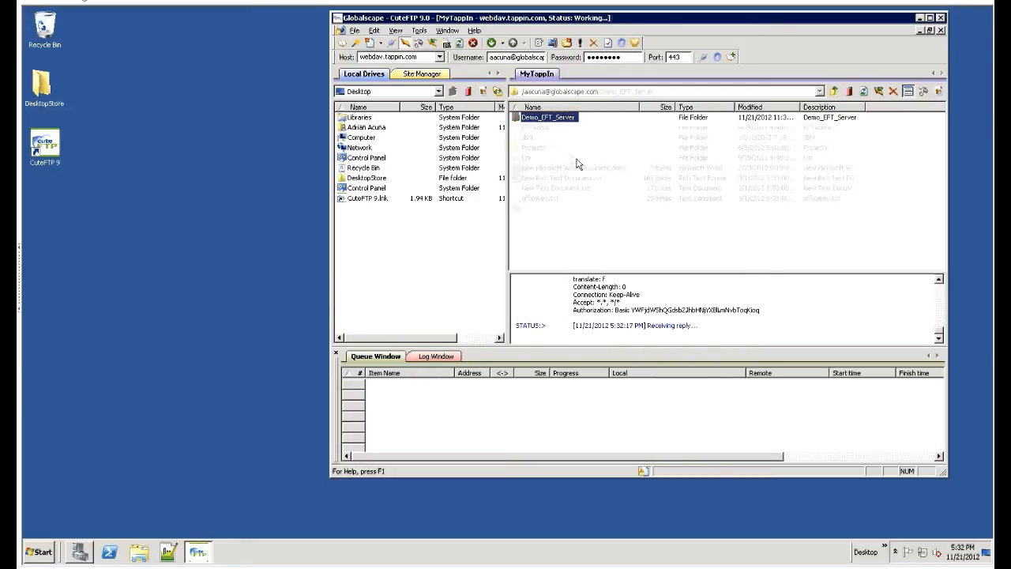
double_click(562, 116)
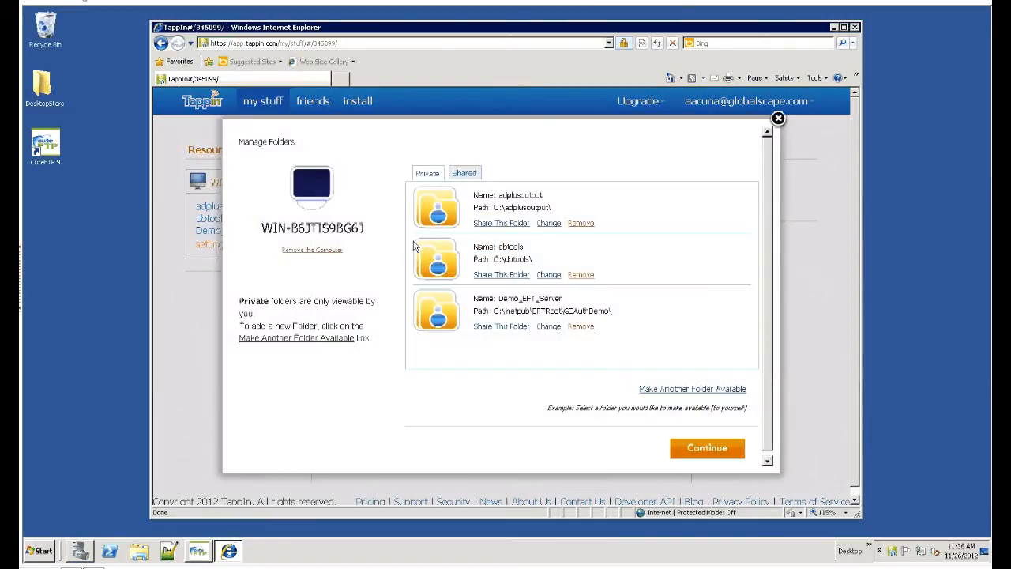
mouse_move(689, 391)
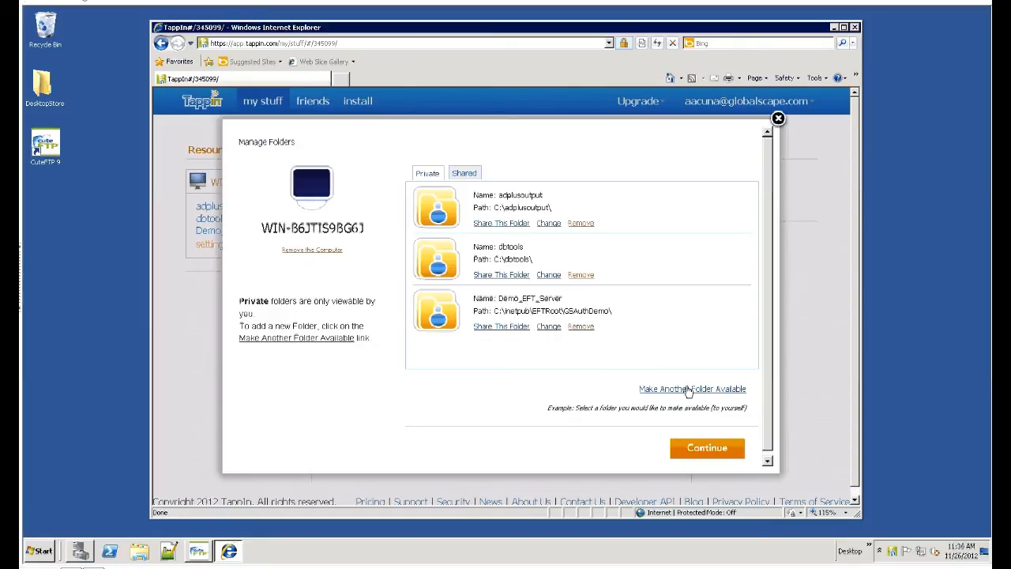
- Add C:\Scanned Documents from the Drives list as a read-only shared folder
left_click(692, 388)
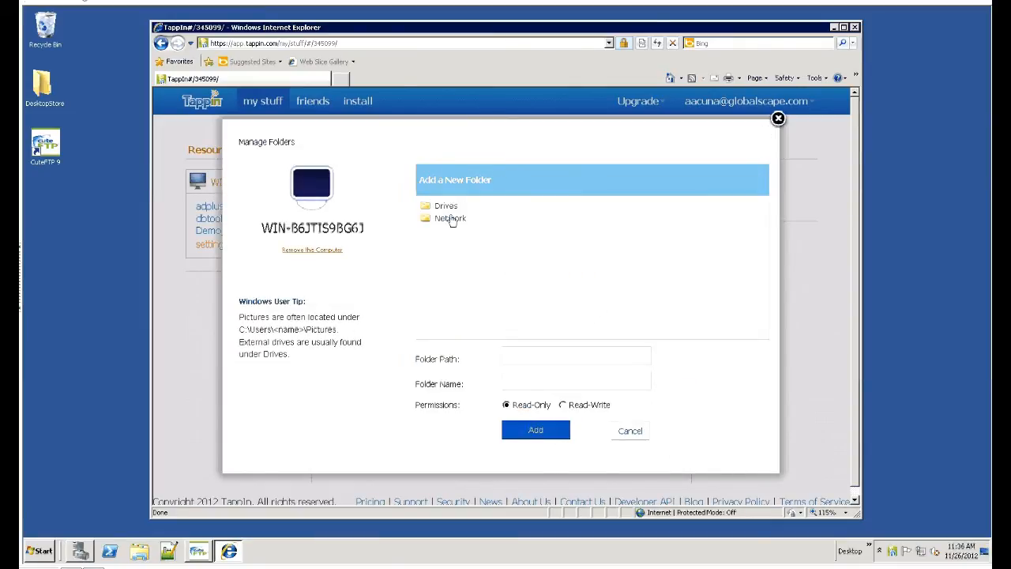
left_click(446, 206)
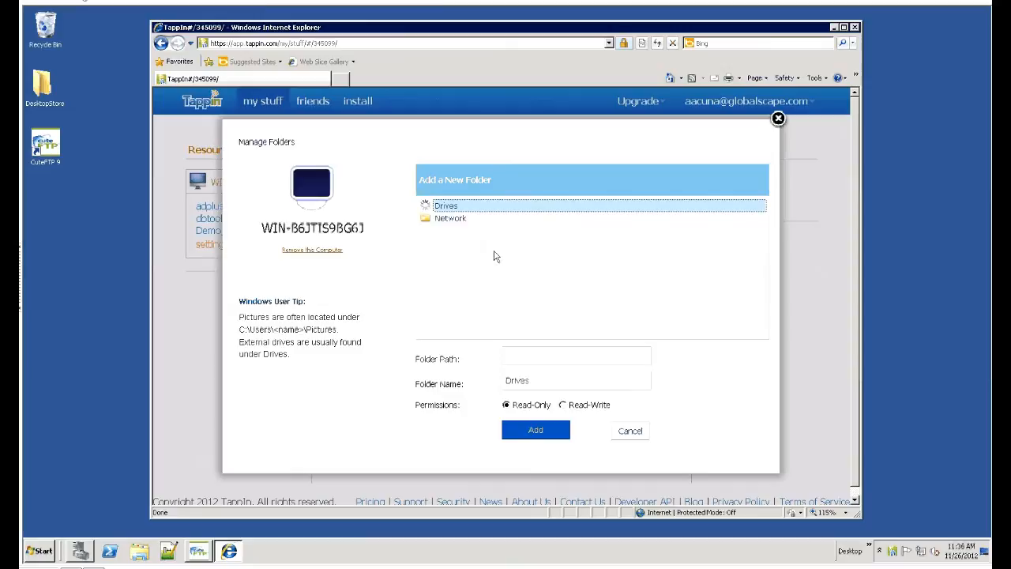
left_click(422, 205)
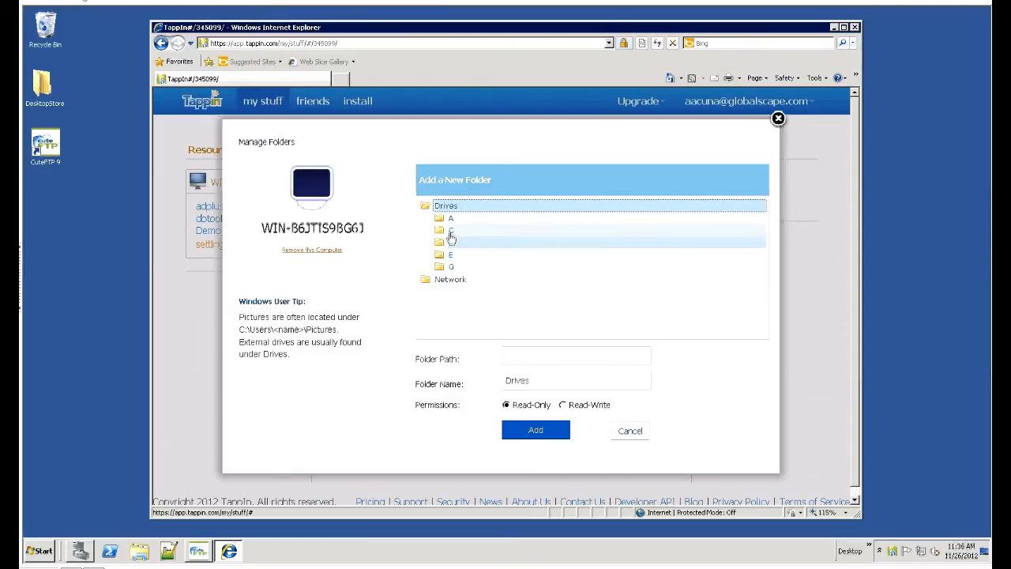
left_click(449, 230)
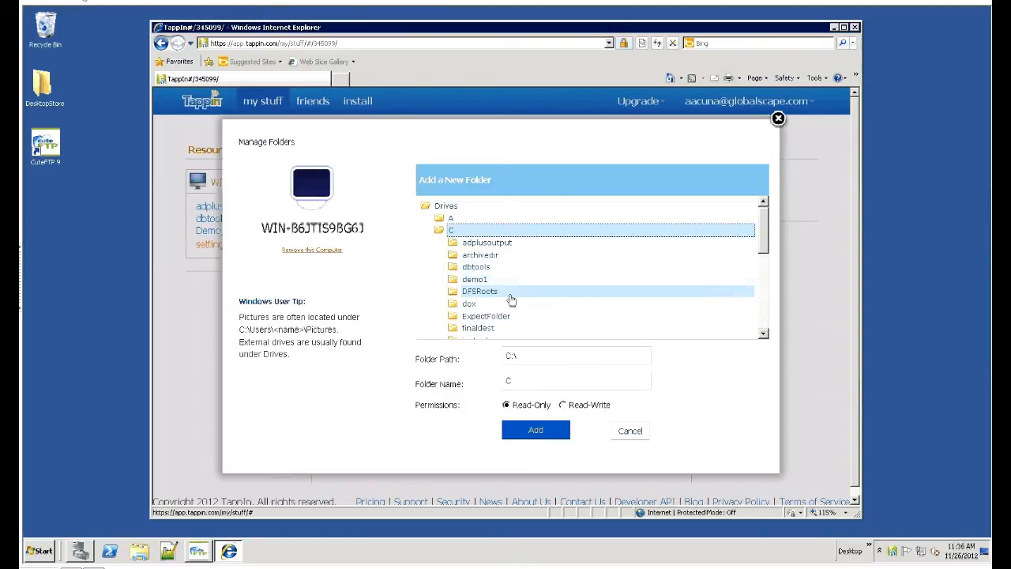
scroll("down", 3)
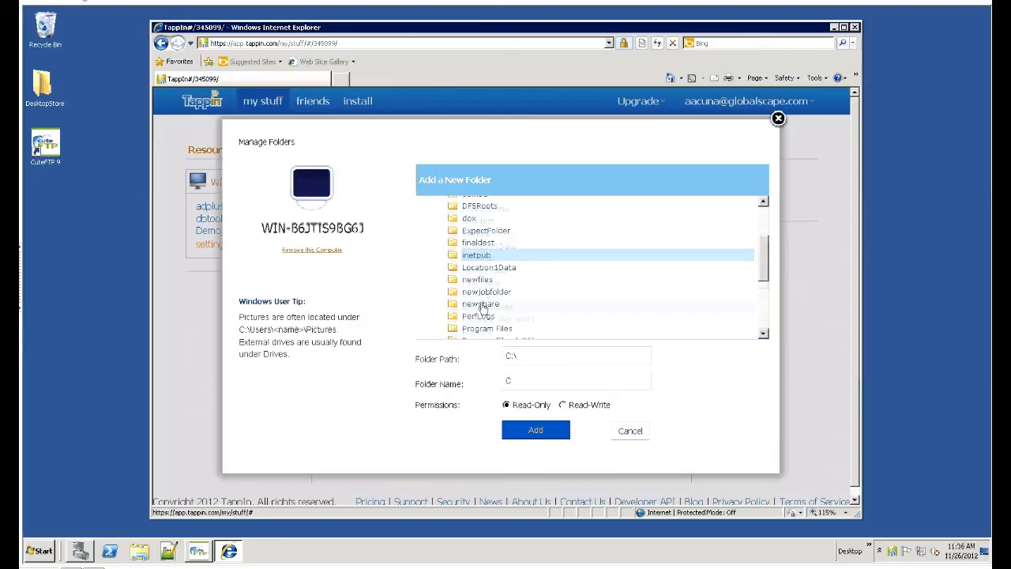
scroll("down", 3)
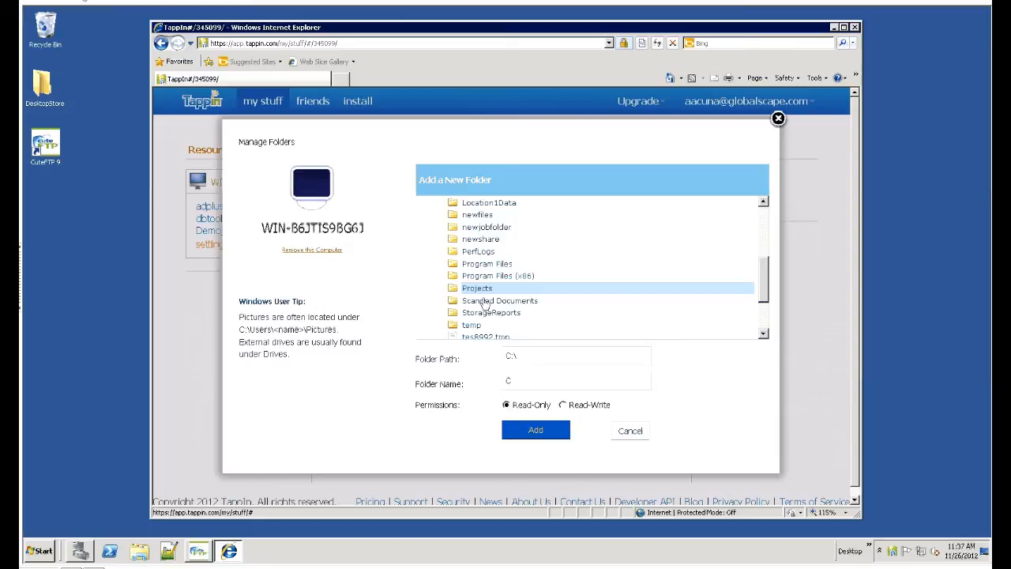
left_click(499, 300)
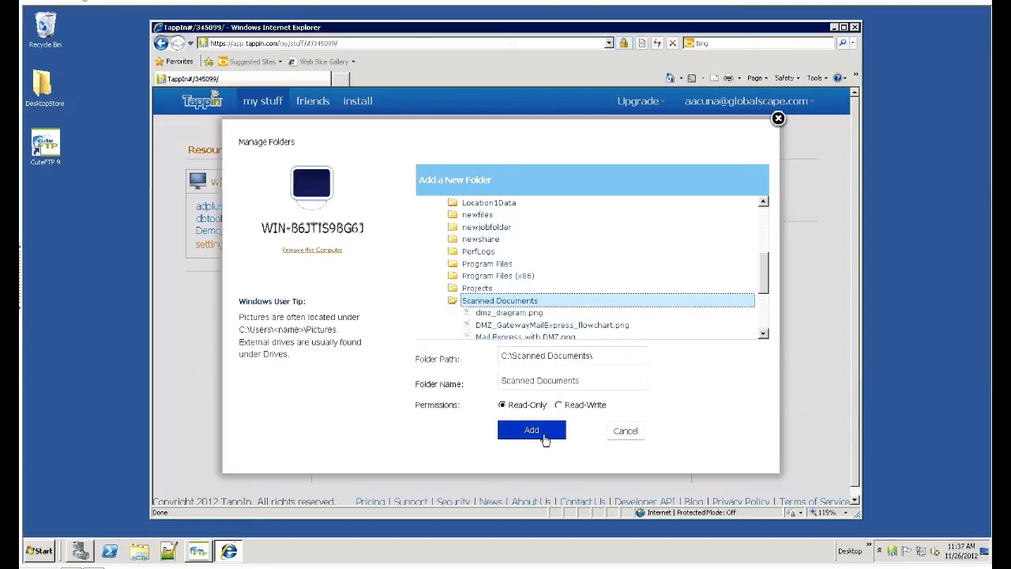
left_click(532, 430)
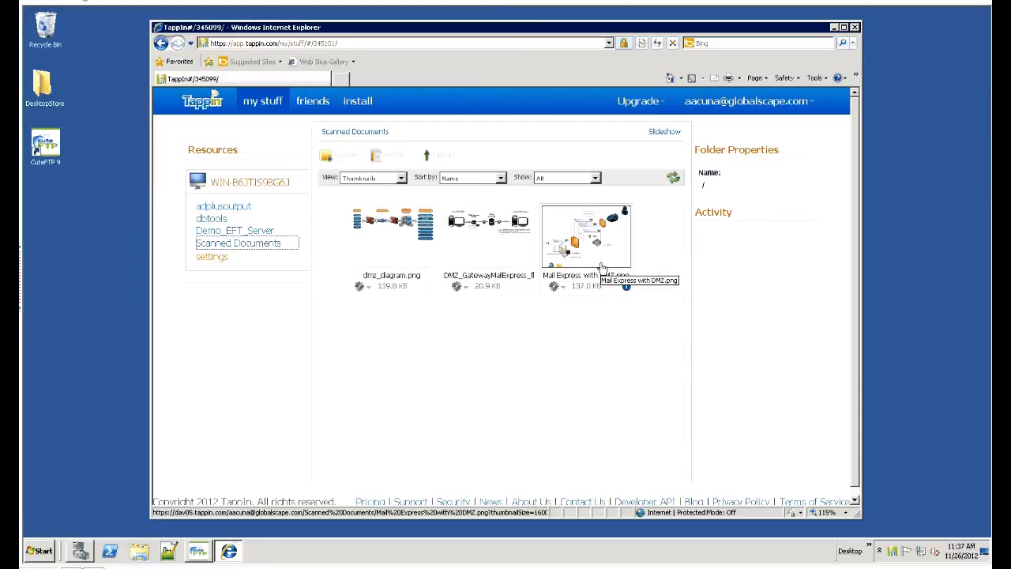
mouse_move(630, 362)
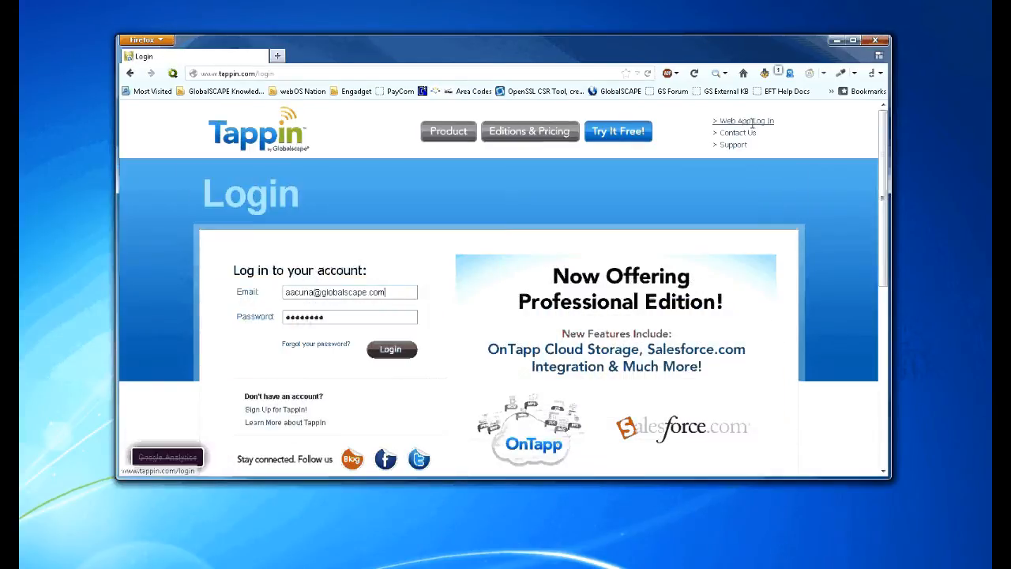
- Log in at tappin.com, view the Scanned Documents share, then sign out
left_click(391, 349)
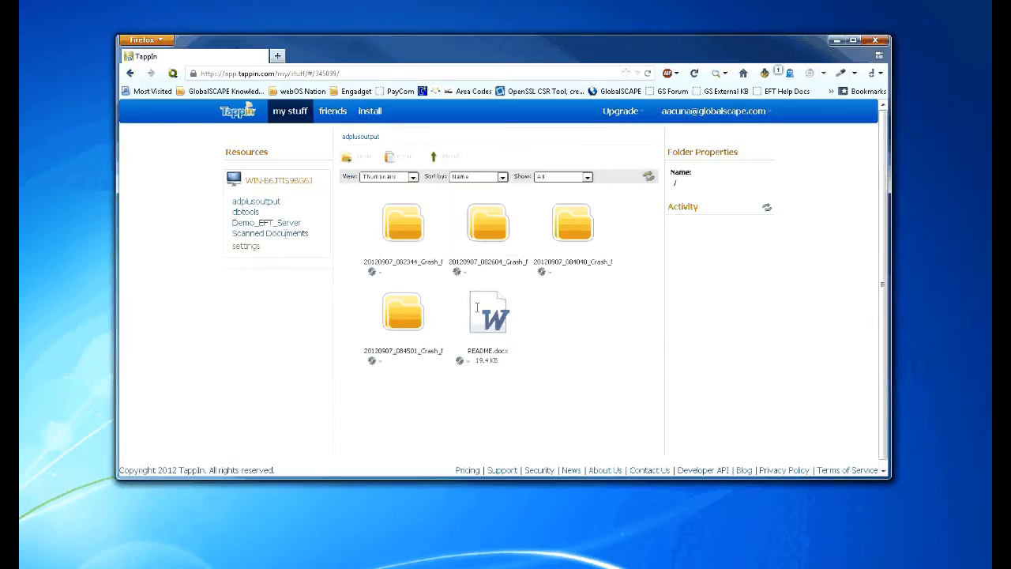
left_click(270, 233)
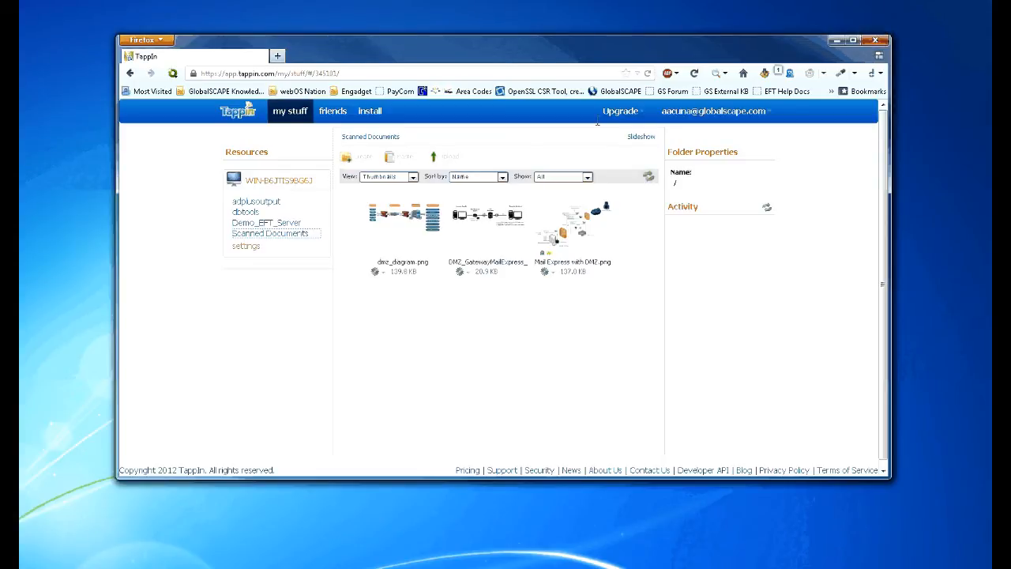
left_click(715, 111)
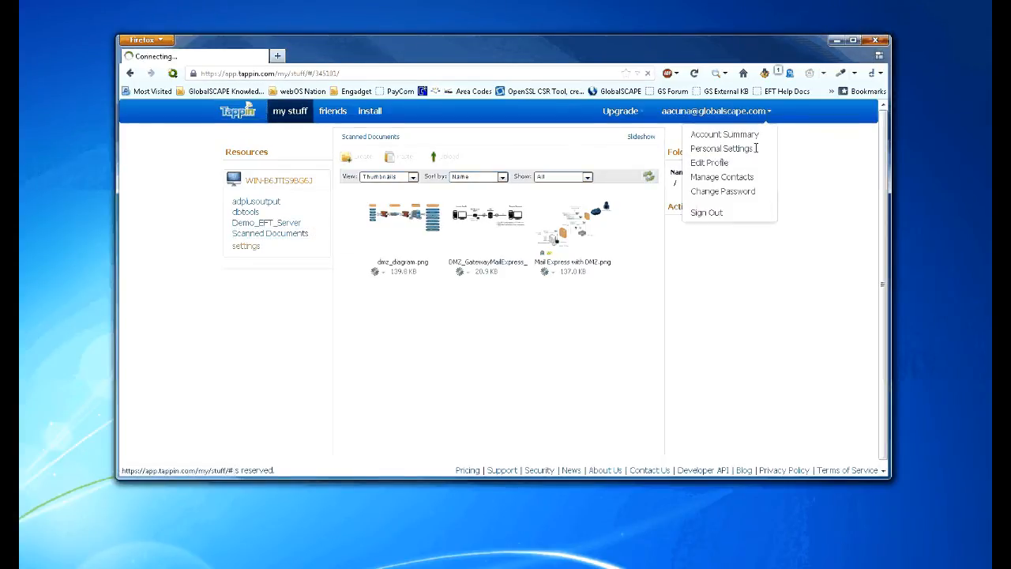
left_click(706, 212)
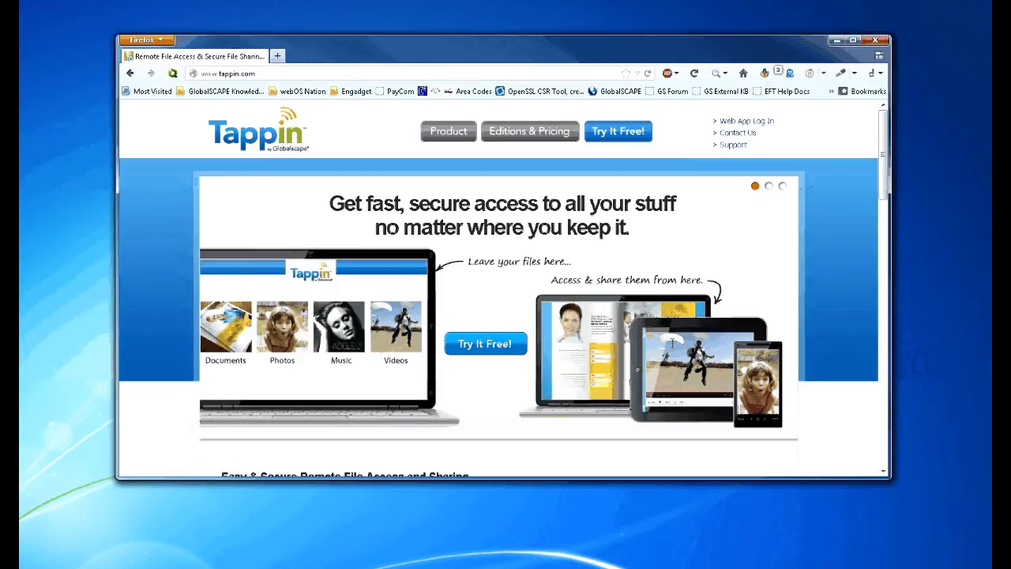
scroll("down", 3)
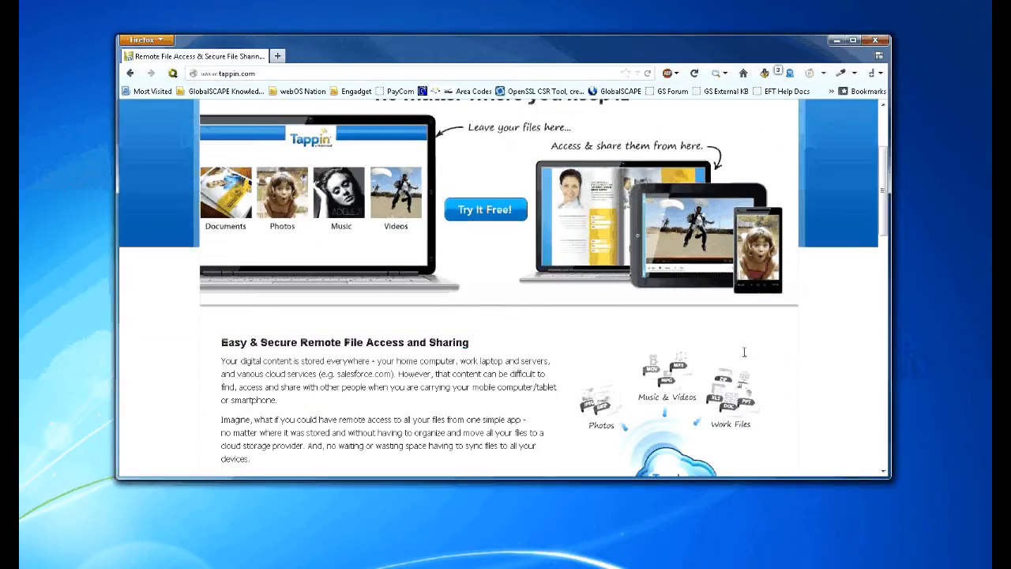
scroll("down", 3)
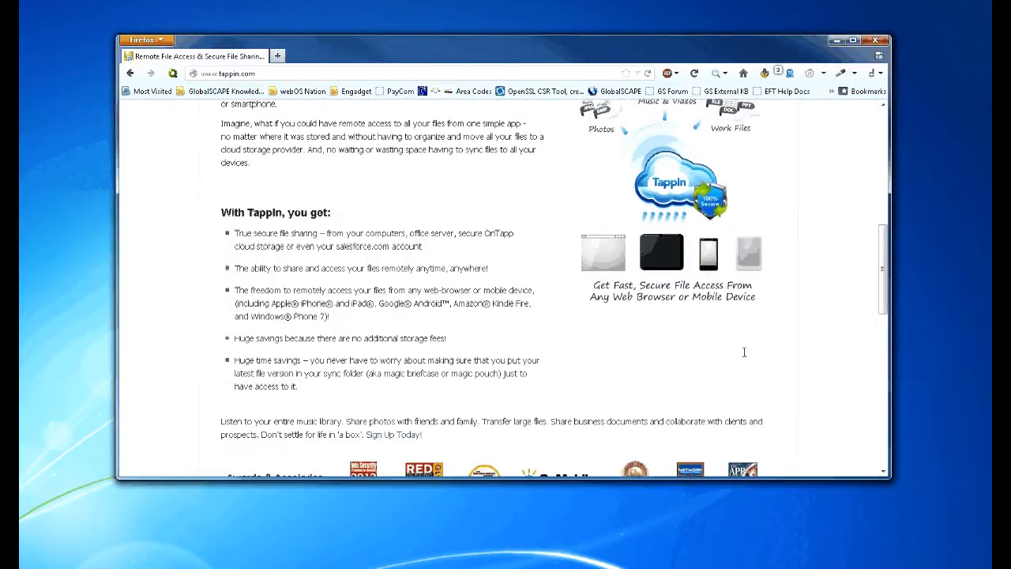
scroll("up", 3)
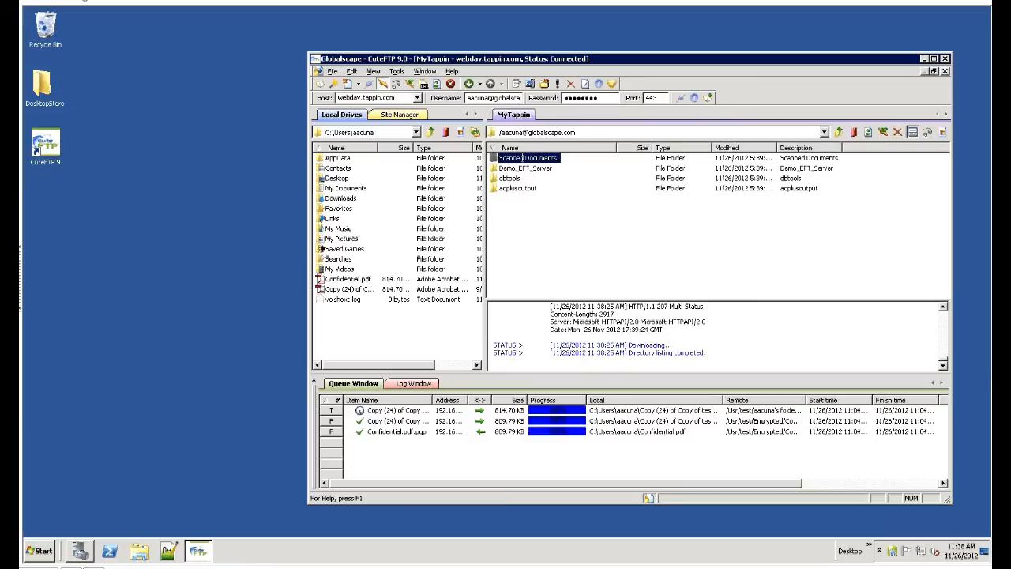
- Open Scanned Documents in the MyTappin remote pane to see its three PNG images
double_click(529, 157)
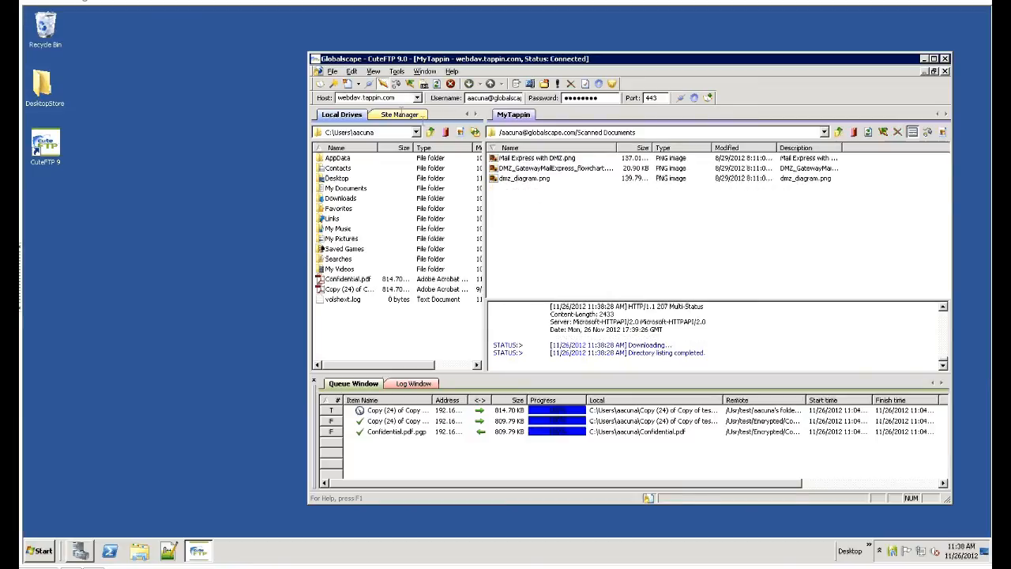
left_click(396, 114)
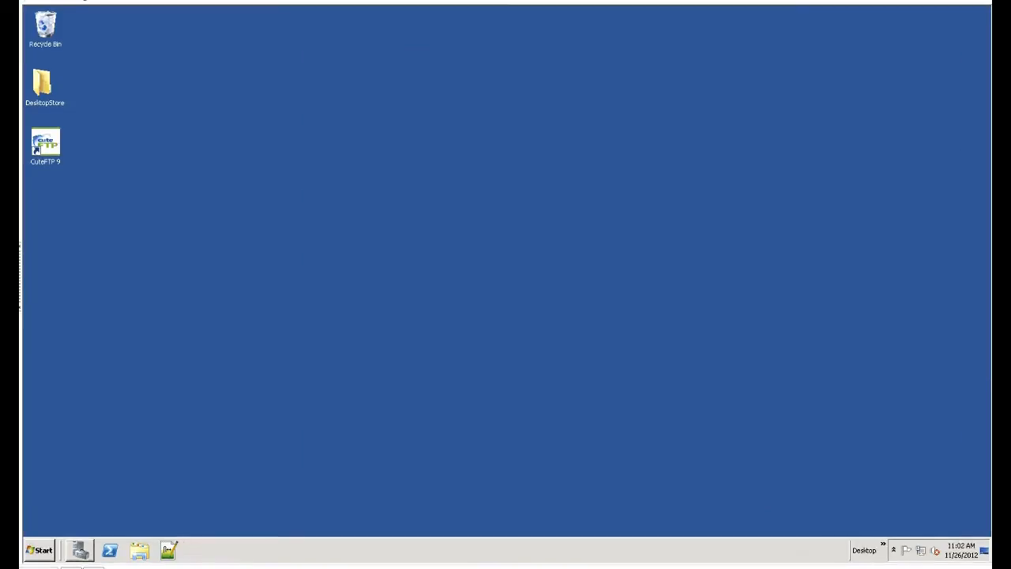
- Relaunch CuteFTP 9, submit the Site Manager access password, and close the tip
double_click(45, 142)
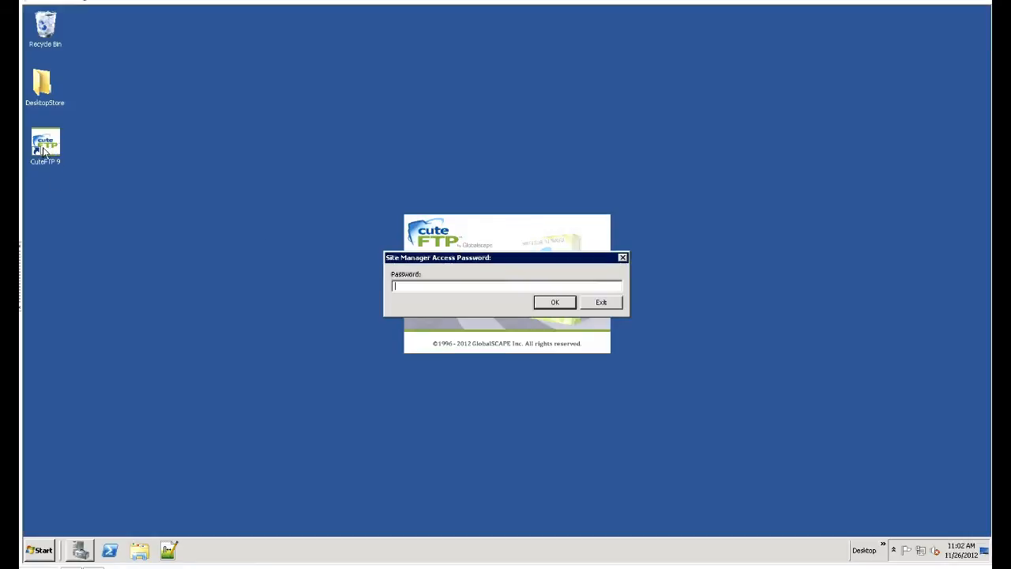
mouse_move(427, 287)
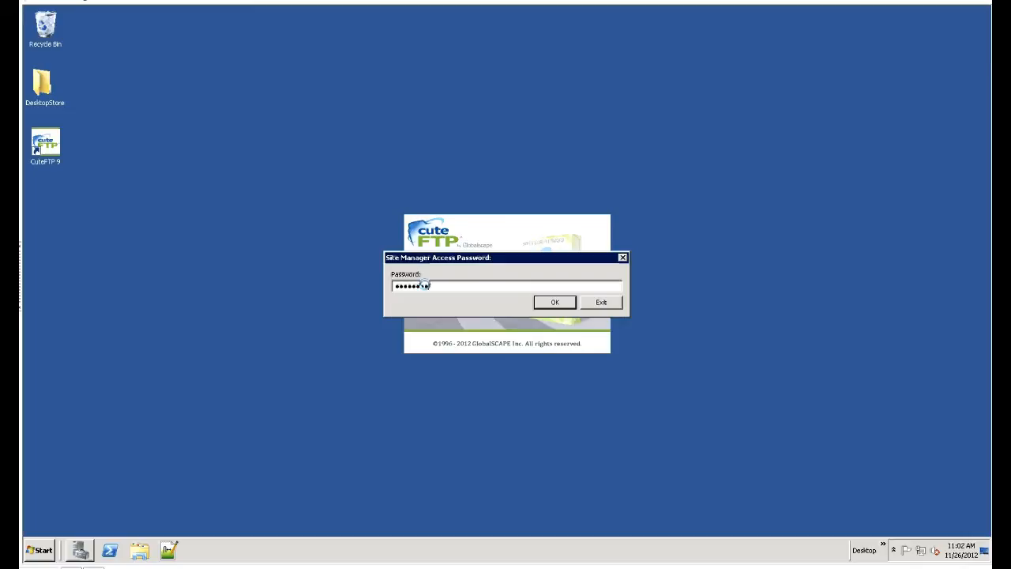
left_click(554, 302)
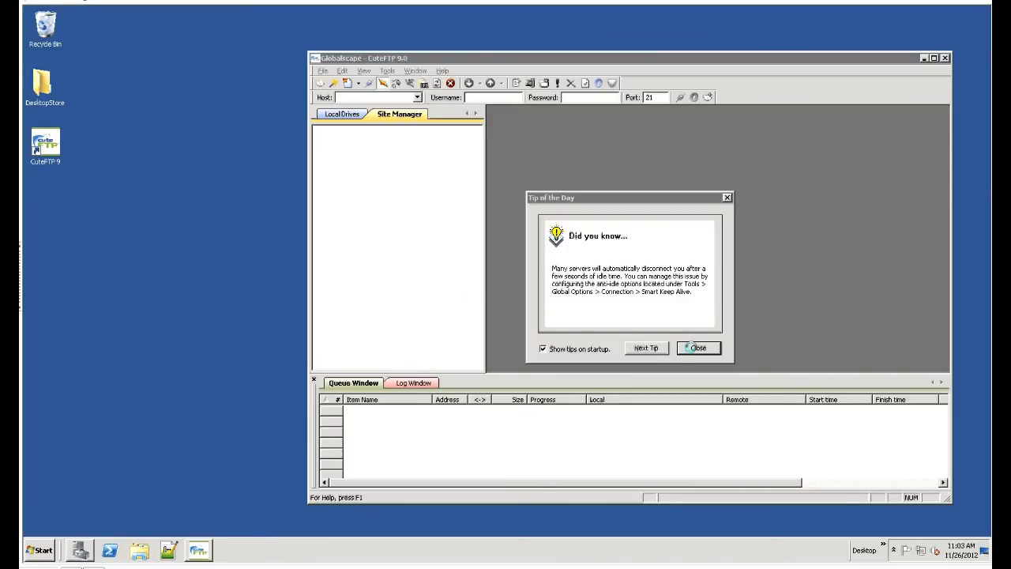
left_click(396, 71)
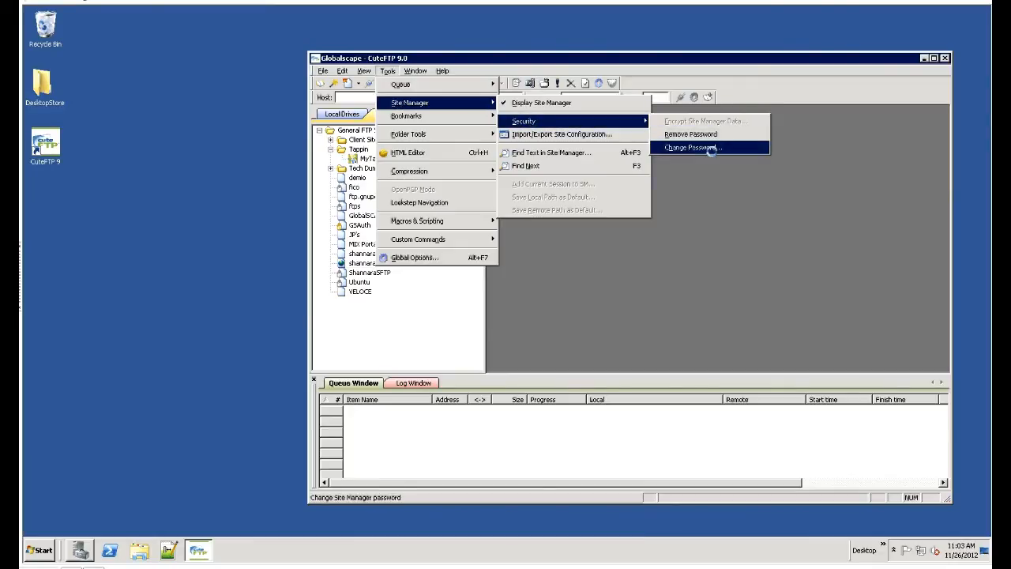
left_click(705, 148)
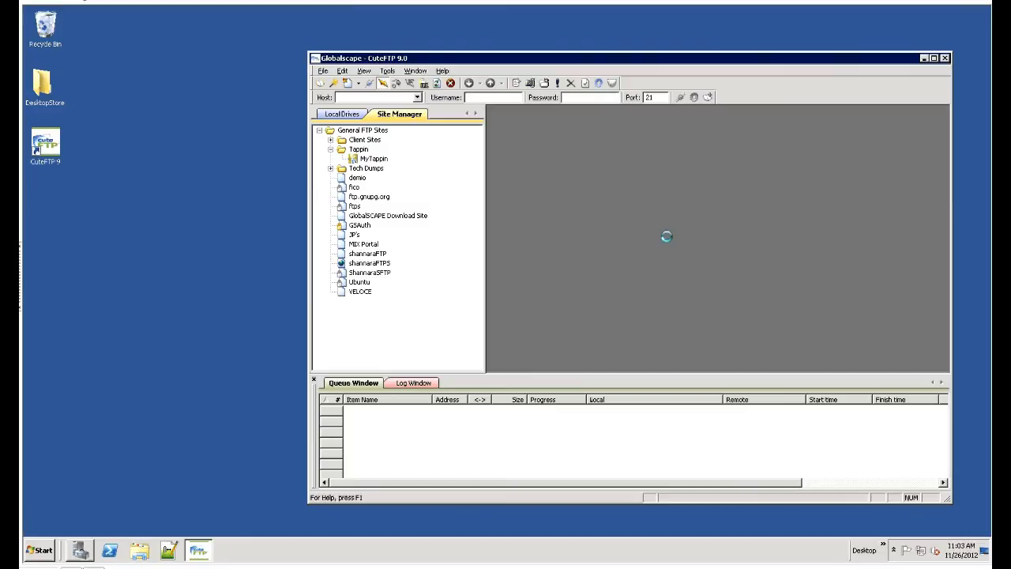
left_click(362, 130)
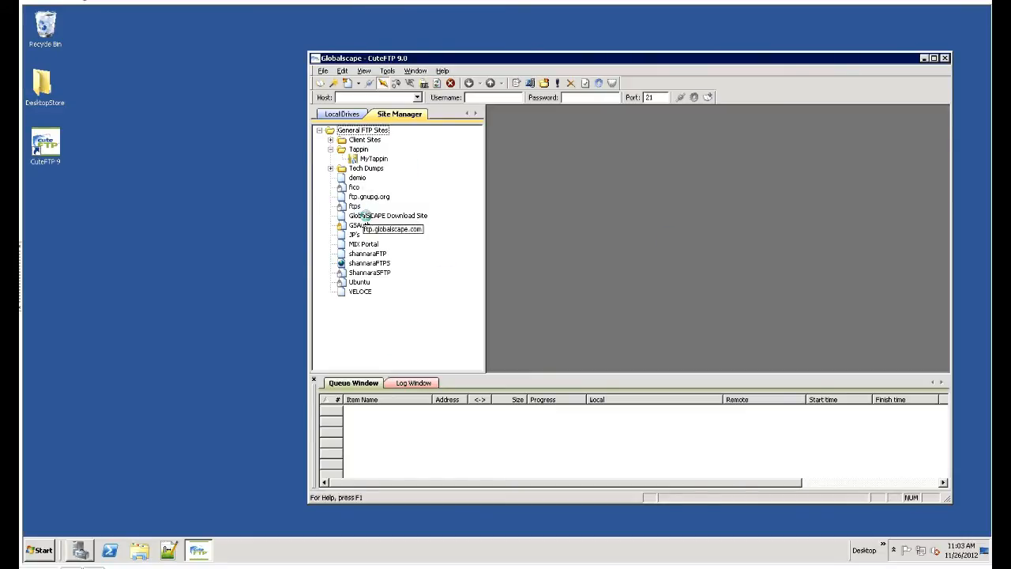
mouse_move(377, 151)
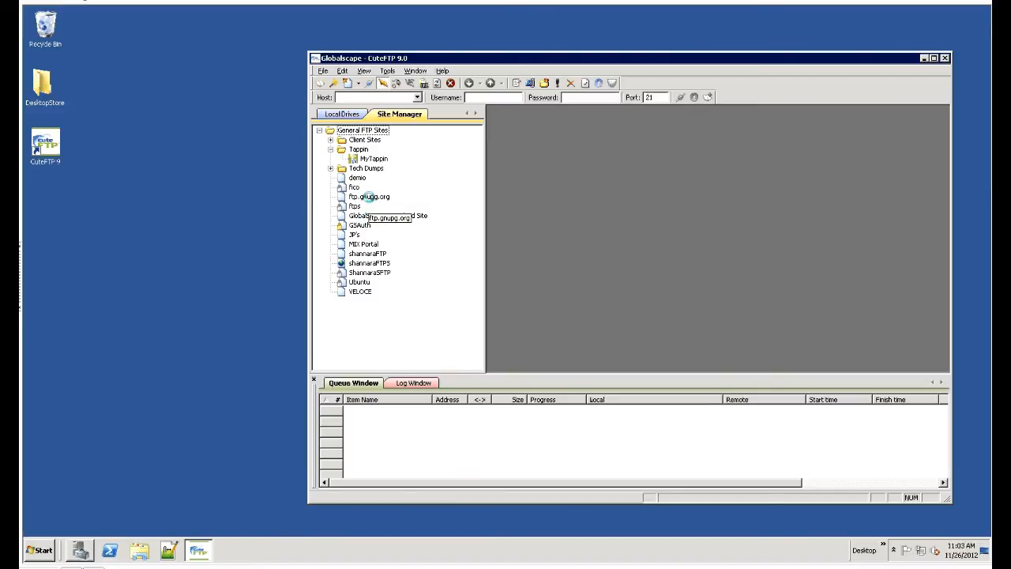
- Connect to ftp.gnupg.org and move the local pane up to the home folder
double_click(370, 196)
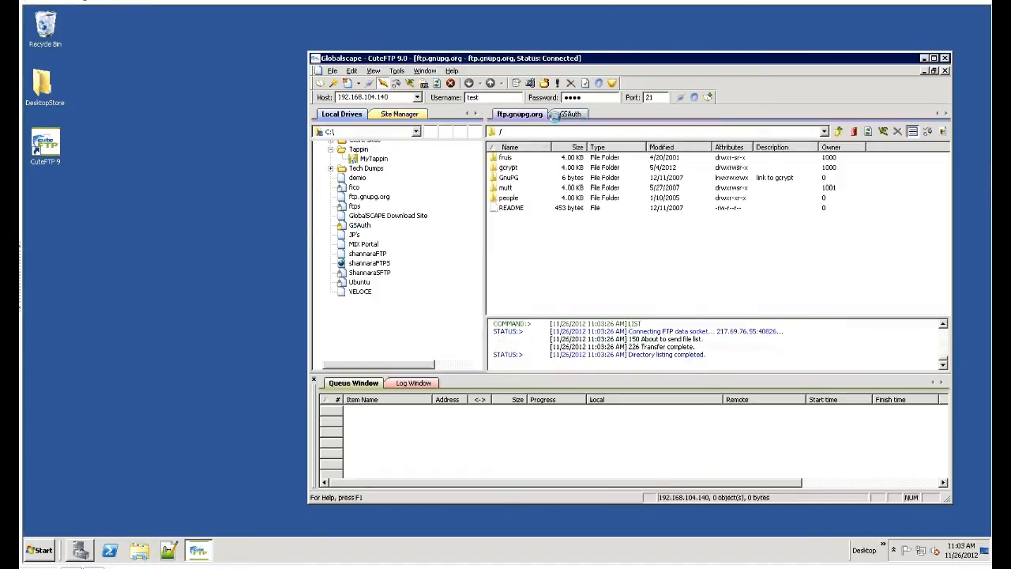
left_click(568, 114)
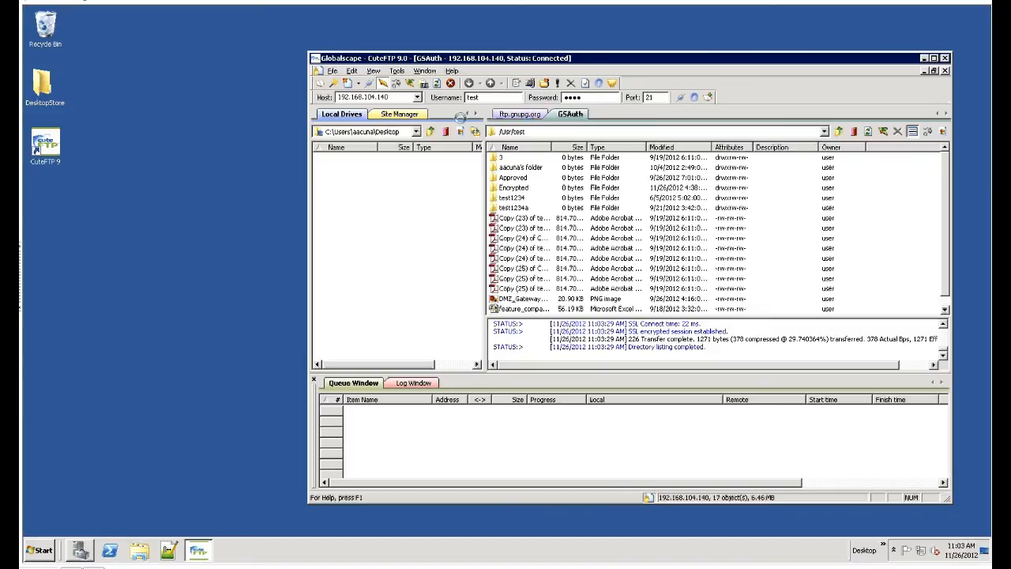
left_click(399, 115)
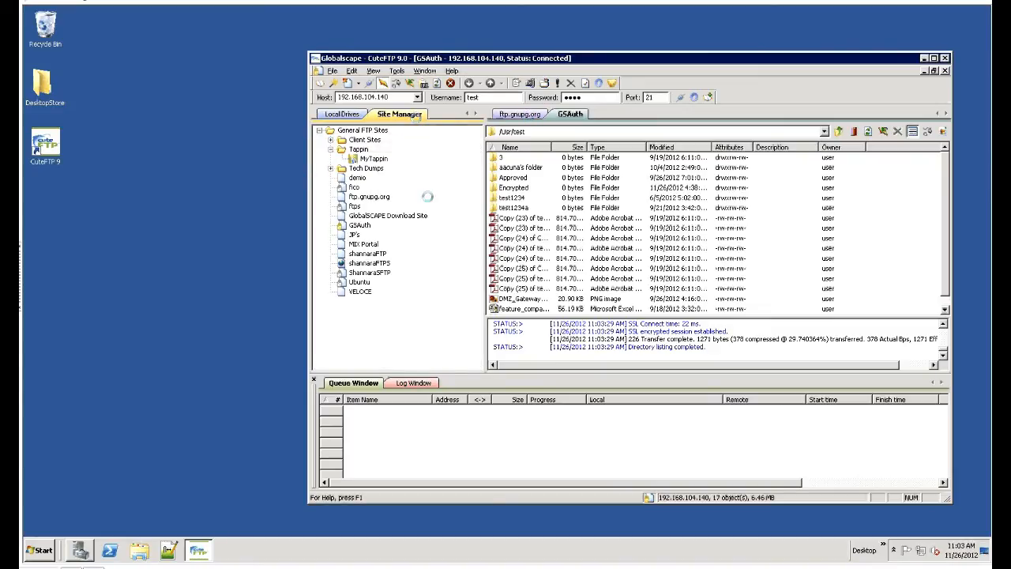
left_click(340, 114)
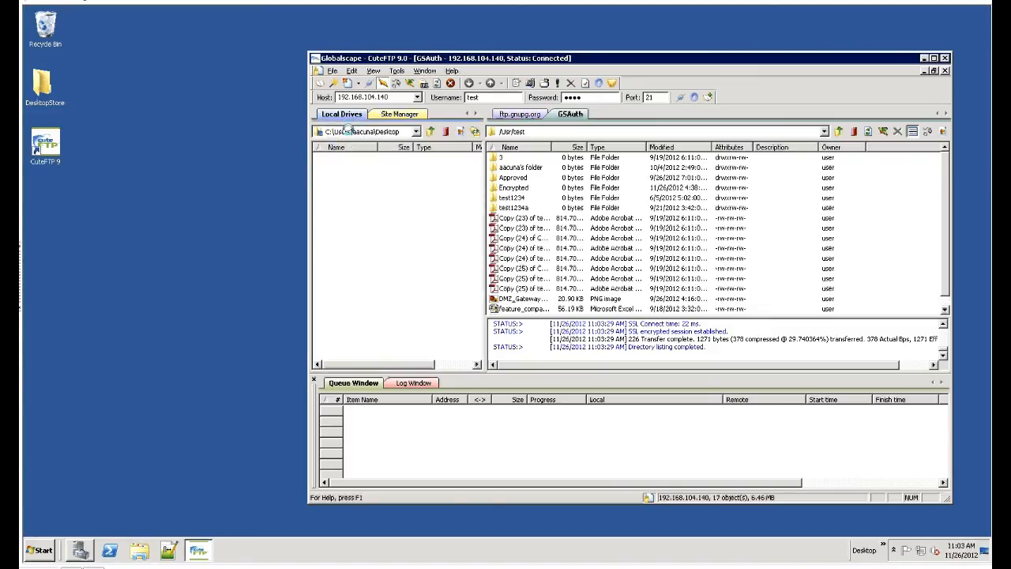
left_click(443, 131)
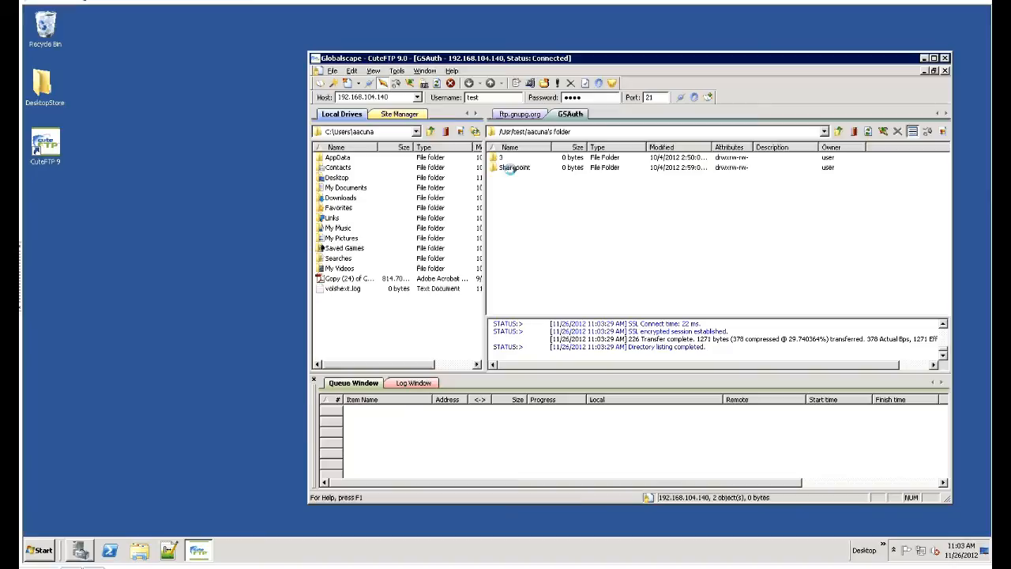
right_click(347, 278)
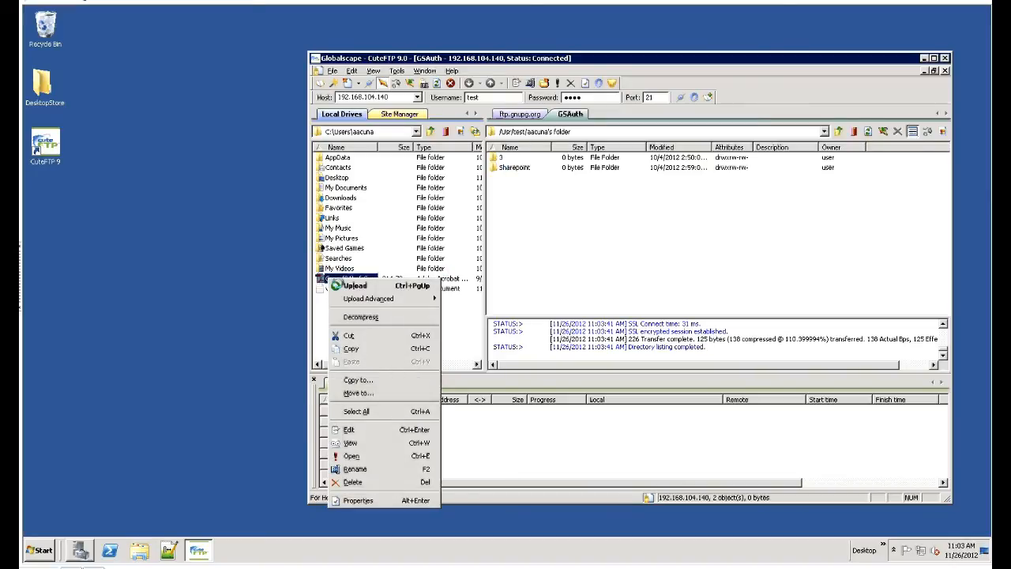
mouse_move(368, 298)
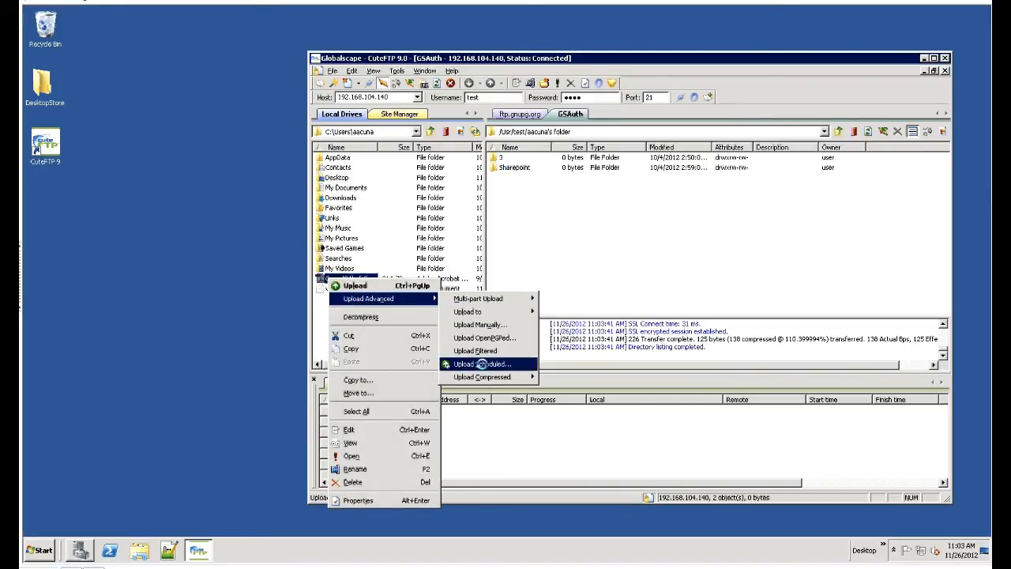
left_click(481, 364)
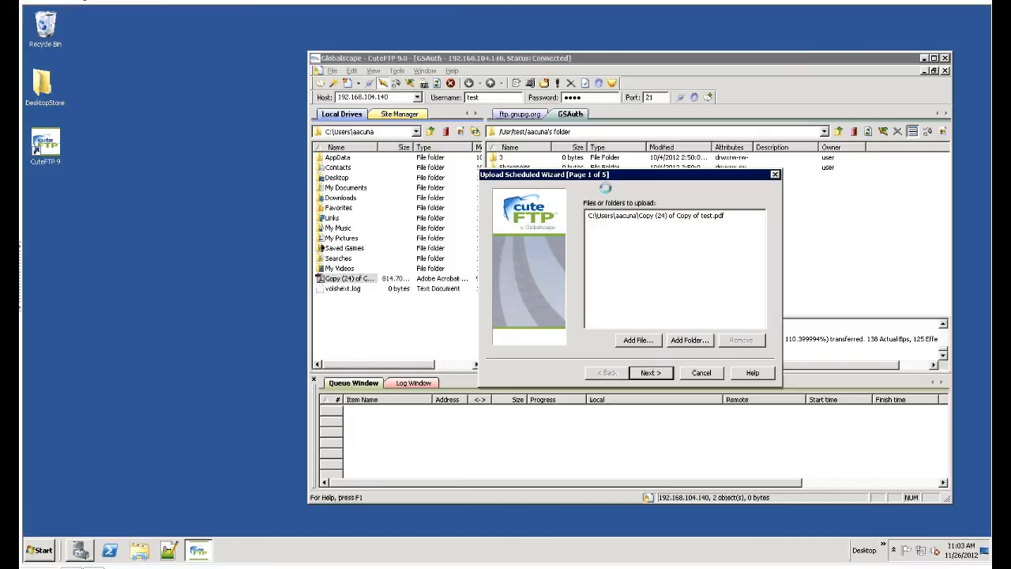
left_click(650, 372)
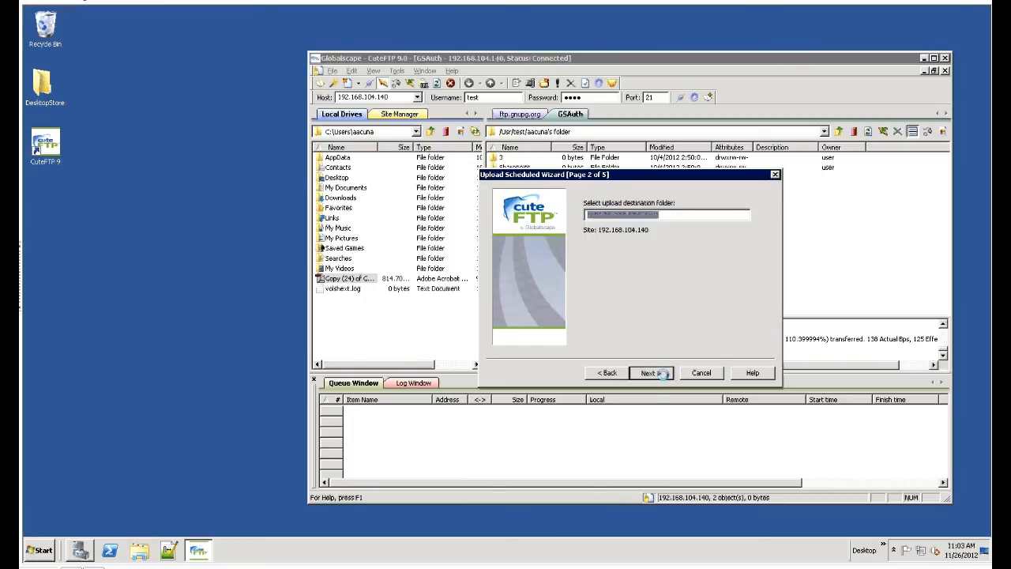
left_click(650, 372)
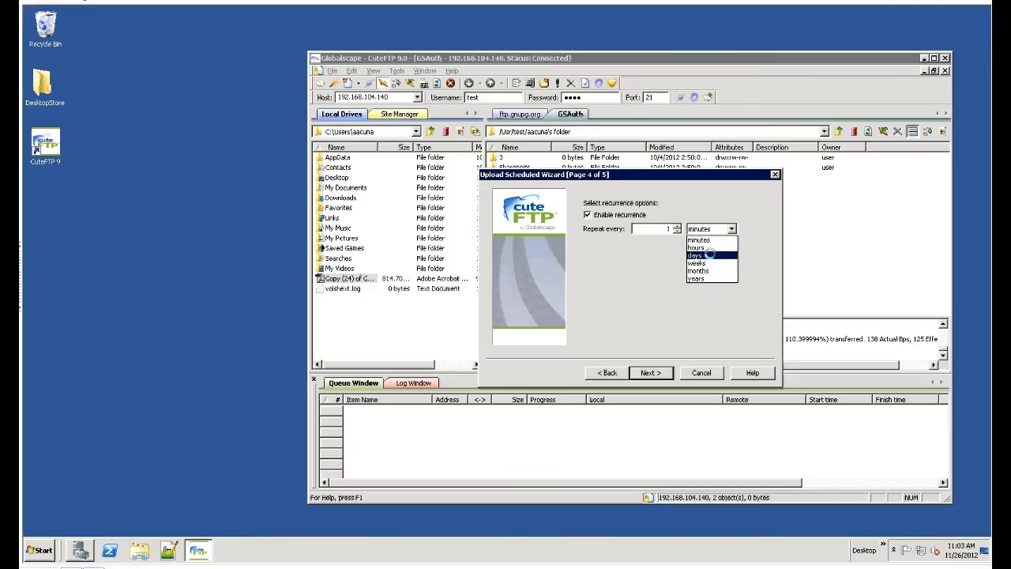
left_click(650, 373)
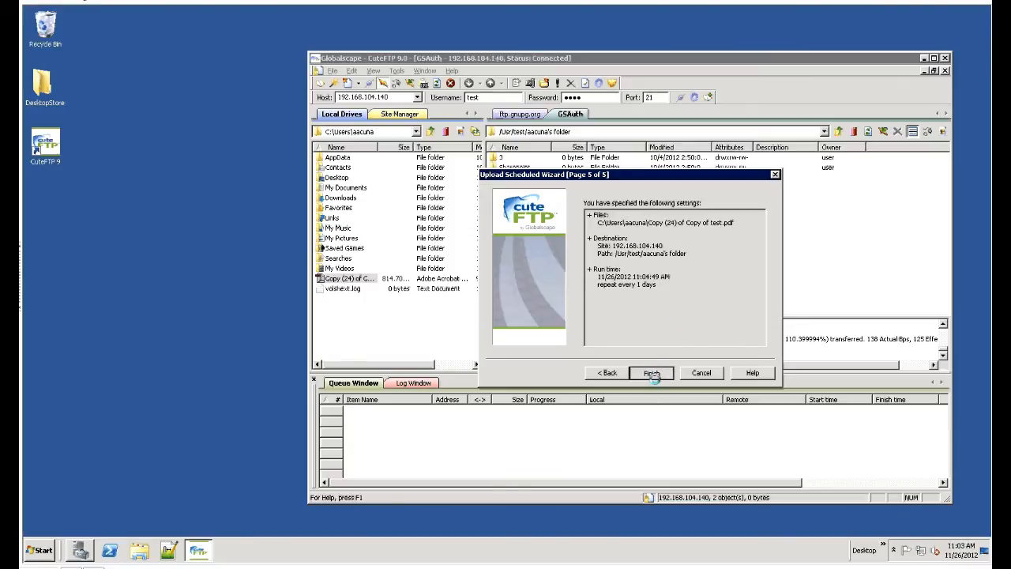
left_click(651, 373)
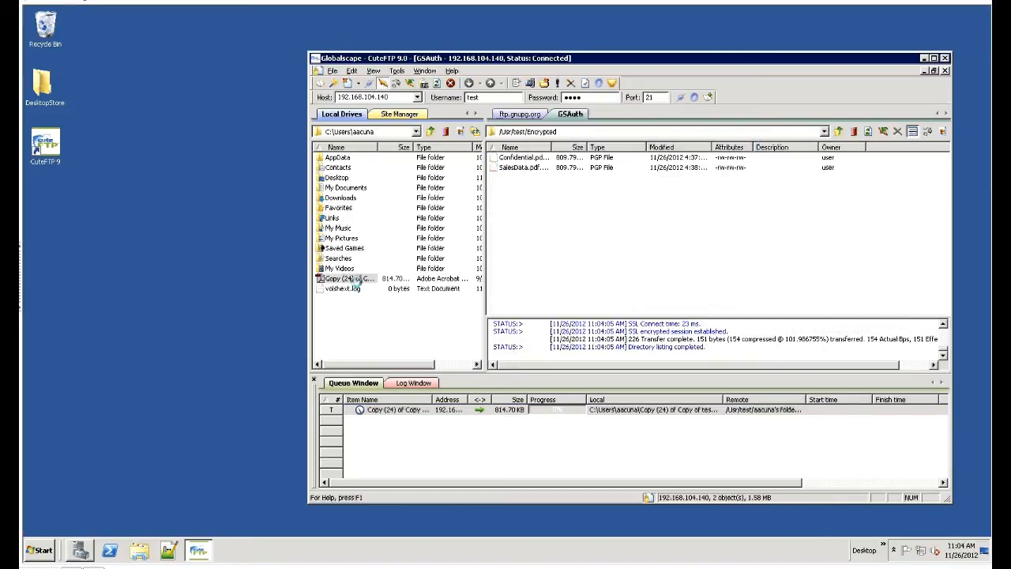
- Upload the test PDF OpenPGP-encrypted with the default key to the Encrypted folder
right_click(340, 278)
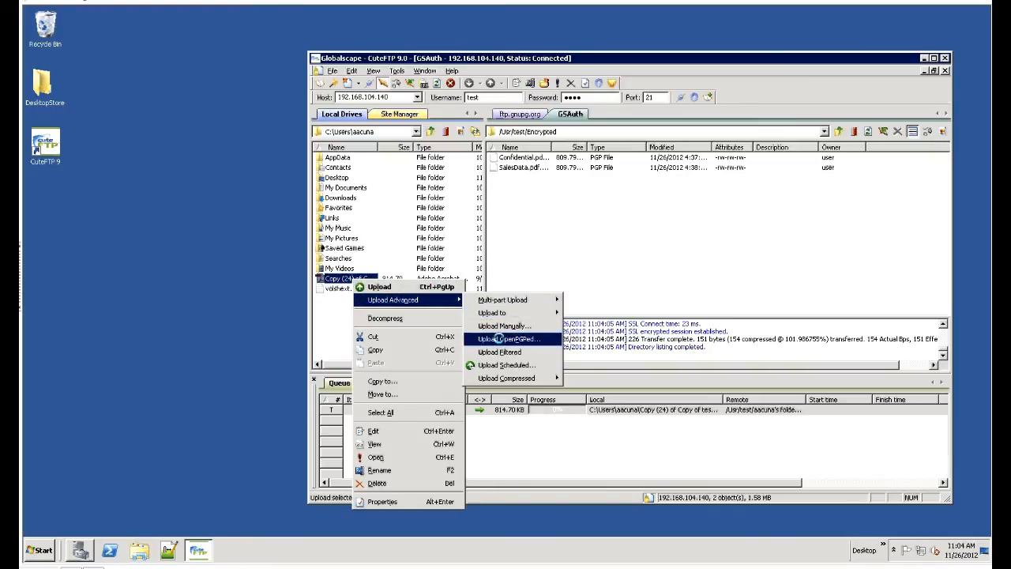
left_click(511, 339)
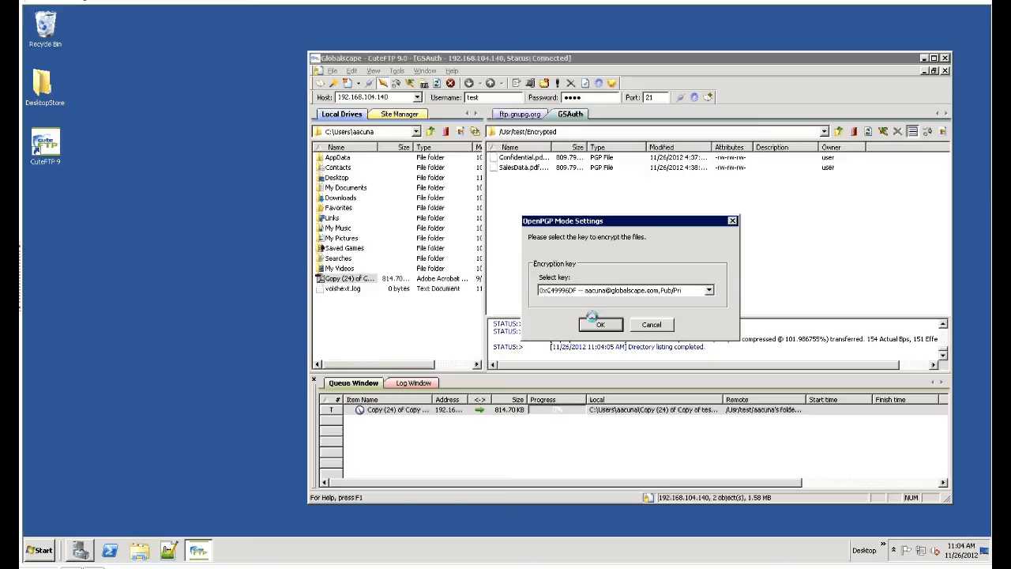
left_click(600, 324)
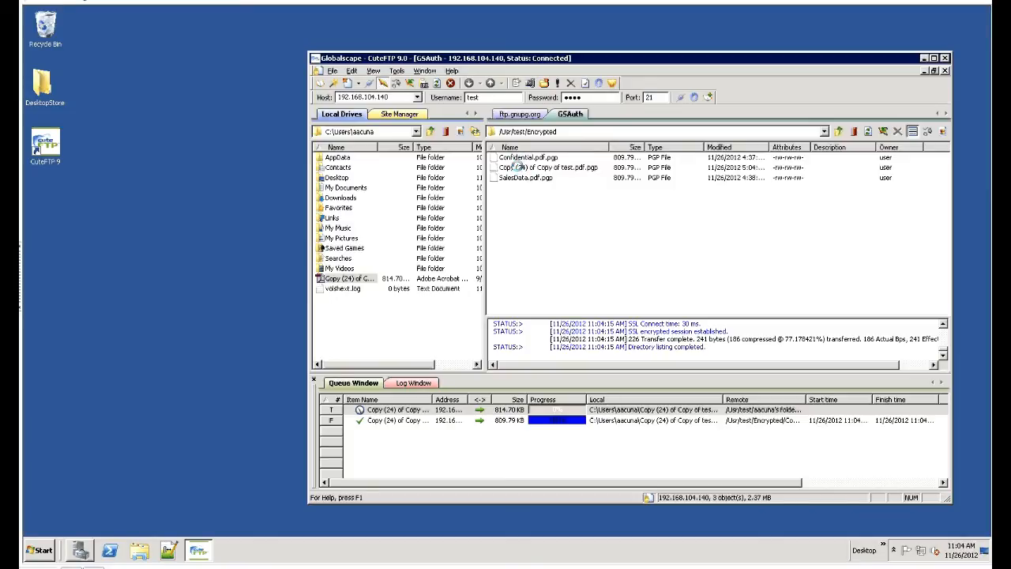
- Download Confidential.pdf.pgp and decrypt it with the private key passphrase
right_click(529, 157)
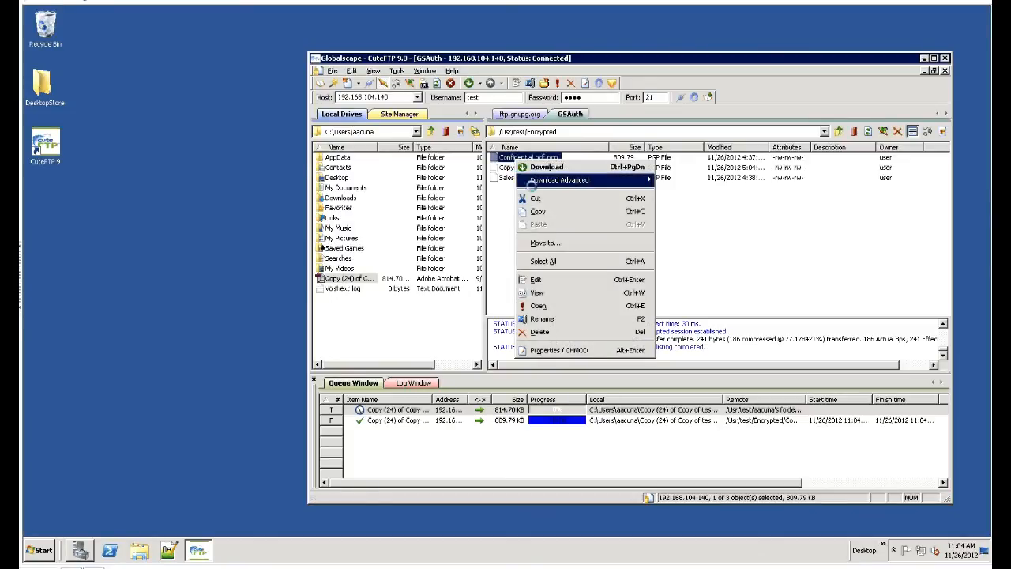
left_click(546, 167)
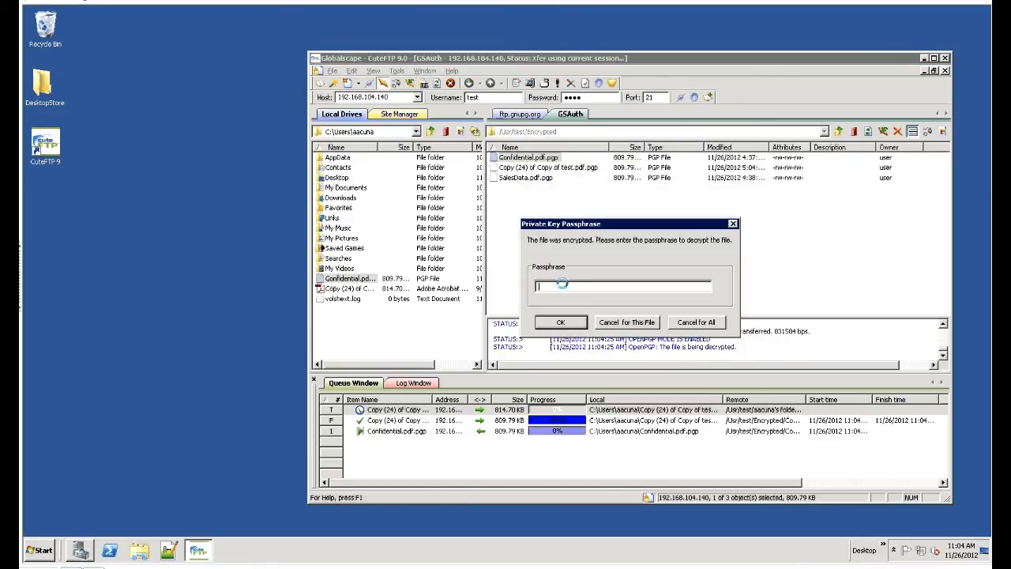
type("password")
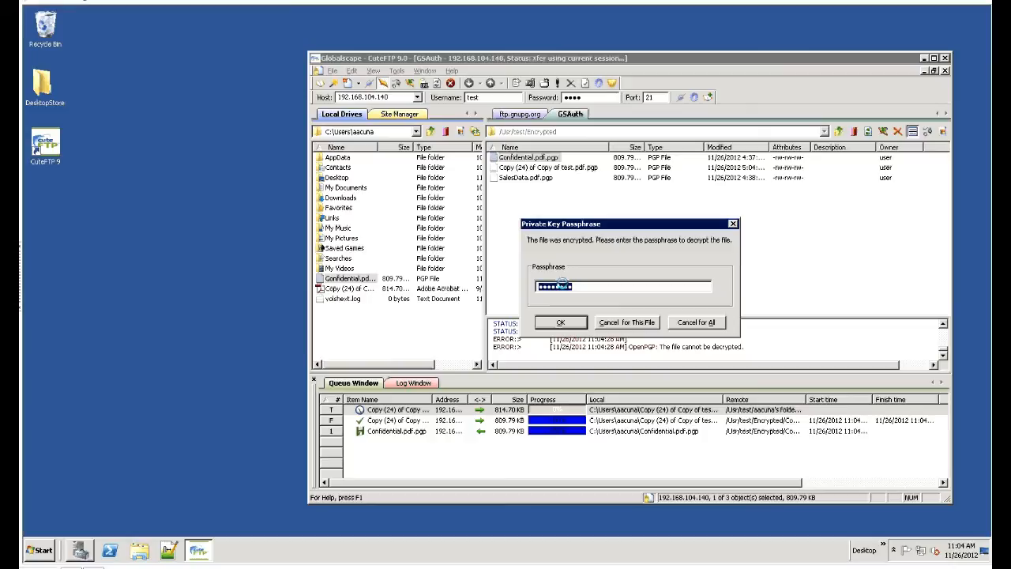
left_click(560, 322)
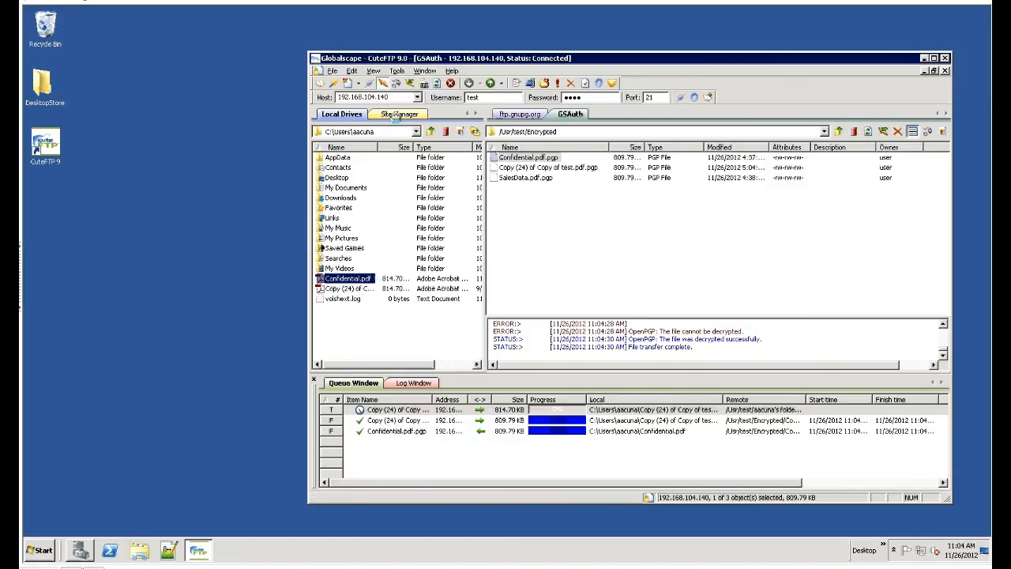
left_click(387, 114)
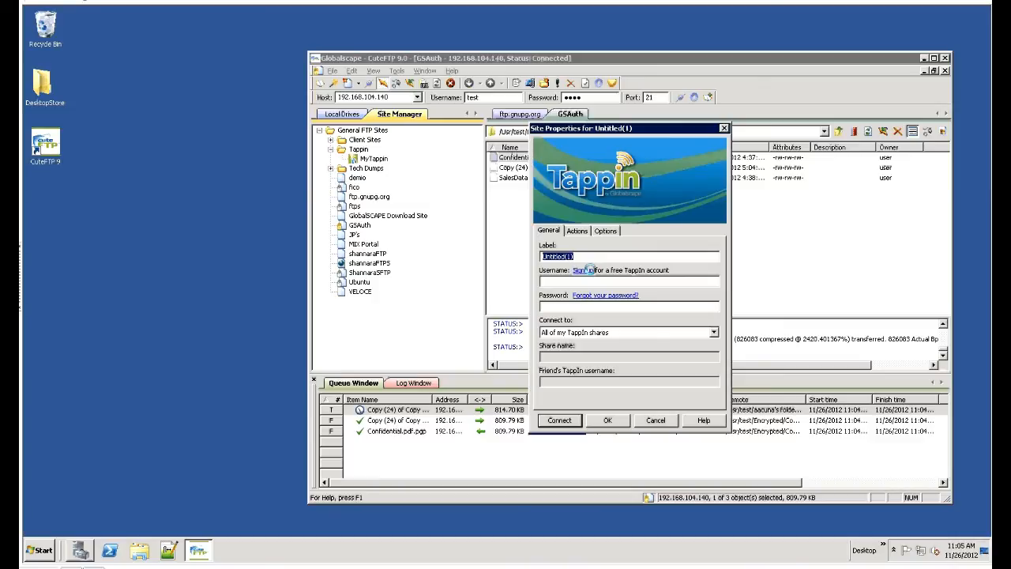
- Label the new TappIn site 'CorpTappin' and connect to it
type("Corp")
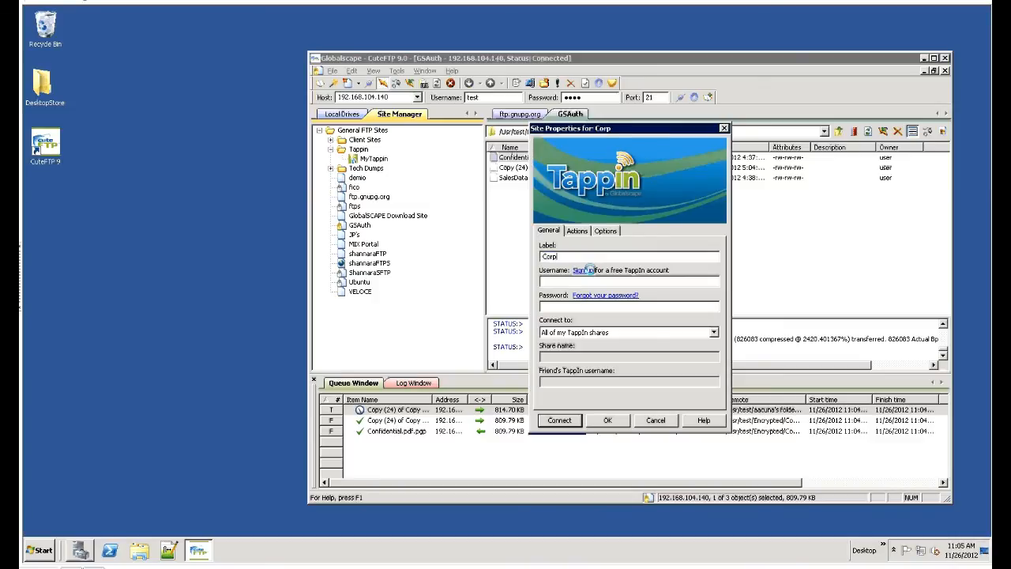
type("Tappin")
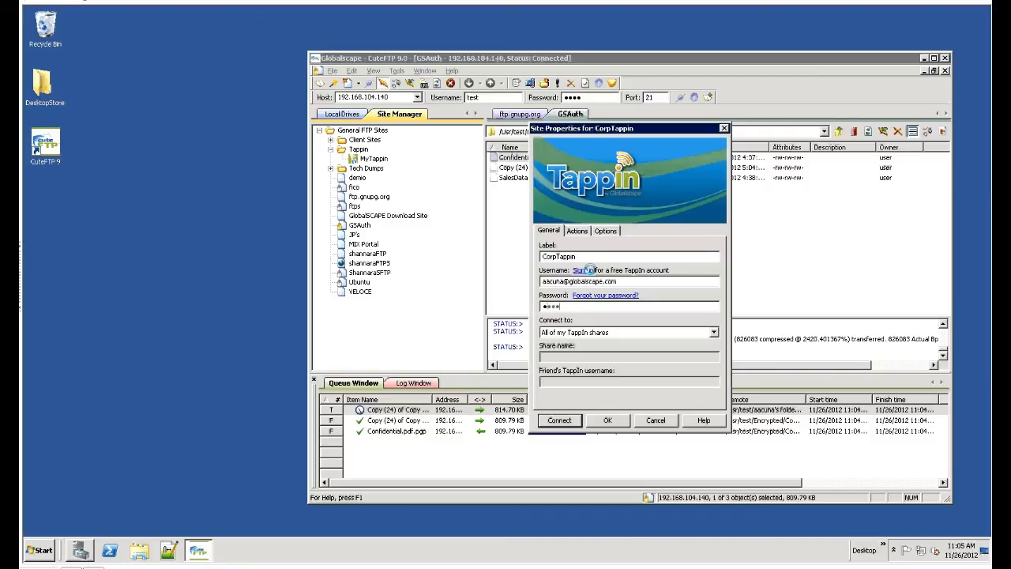
left_click(559, 420)
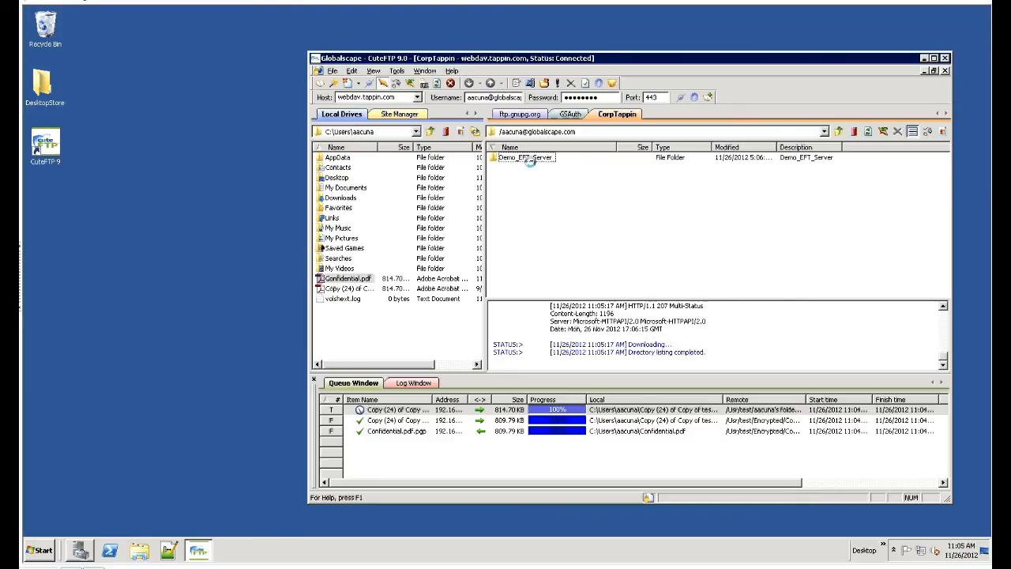
- Open the Demo_EFT_Server folder in the CorpTappin remote pane
double_click(525, 157)
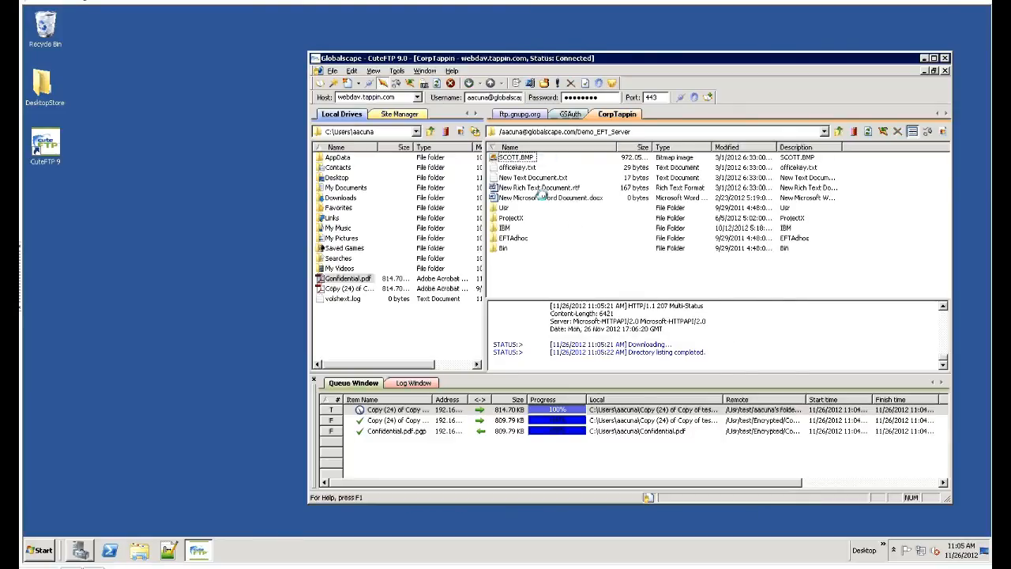